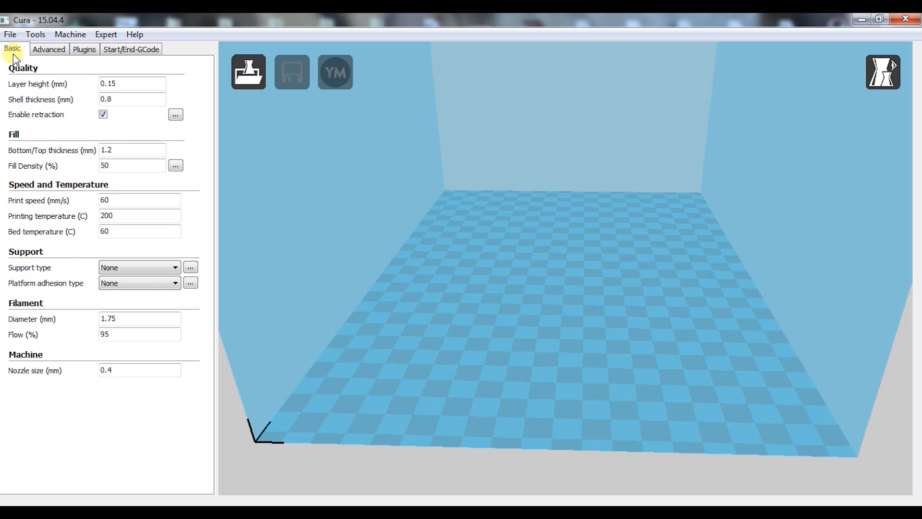
{"action": "mouse_move", "coordinate": [48, 58]}
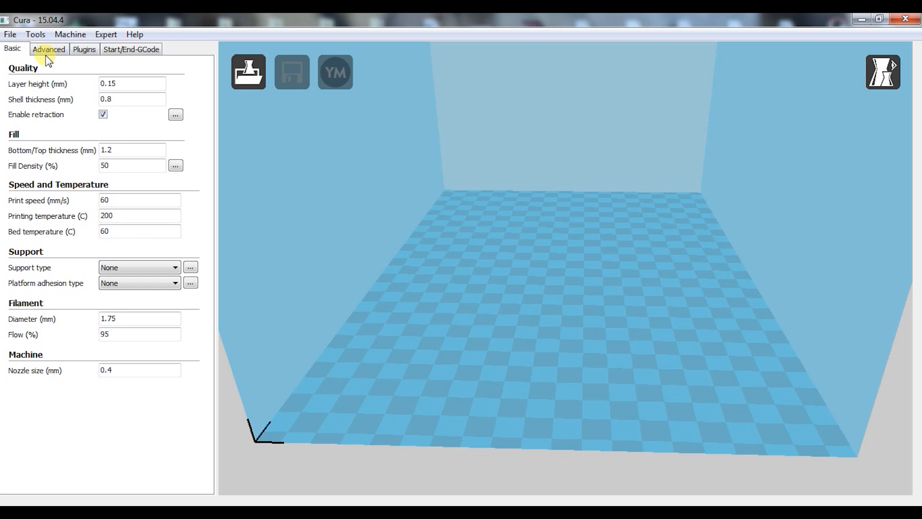
Step: Show Cura 15.04's Advanced tab and review the Expert config dialog before closing it
{"action": "left_click", "coordinate": [49, 49]}
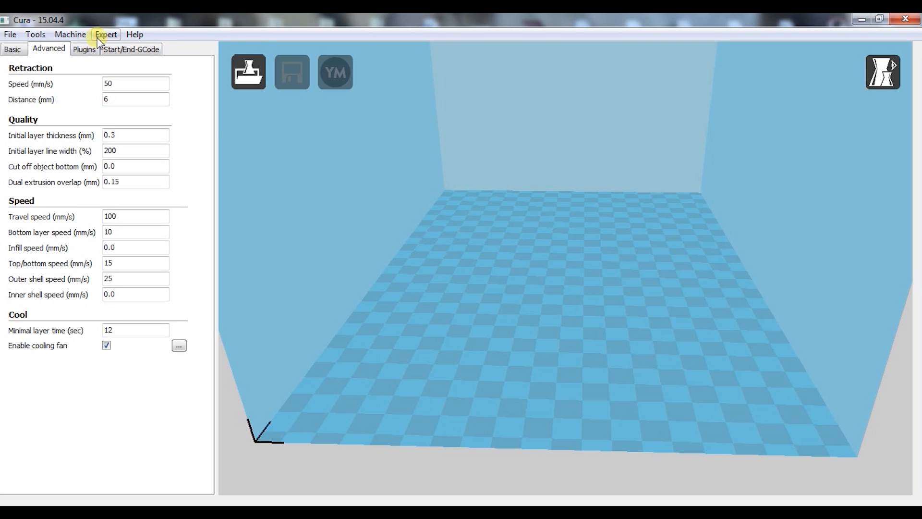
{"action": "left_click", "coordinate": [106, 35]}
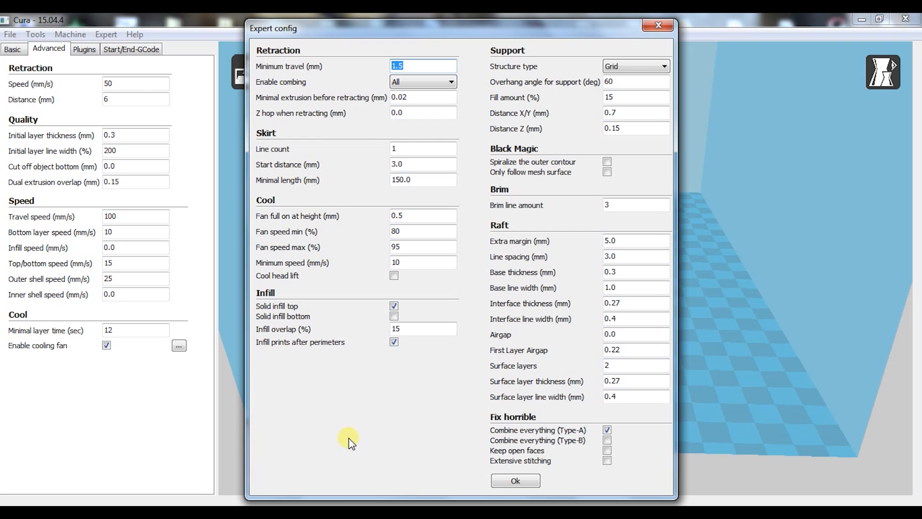
{"action": "mouse_move", "coordinate": [645, 43]}
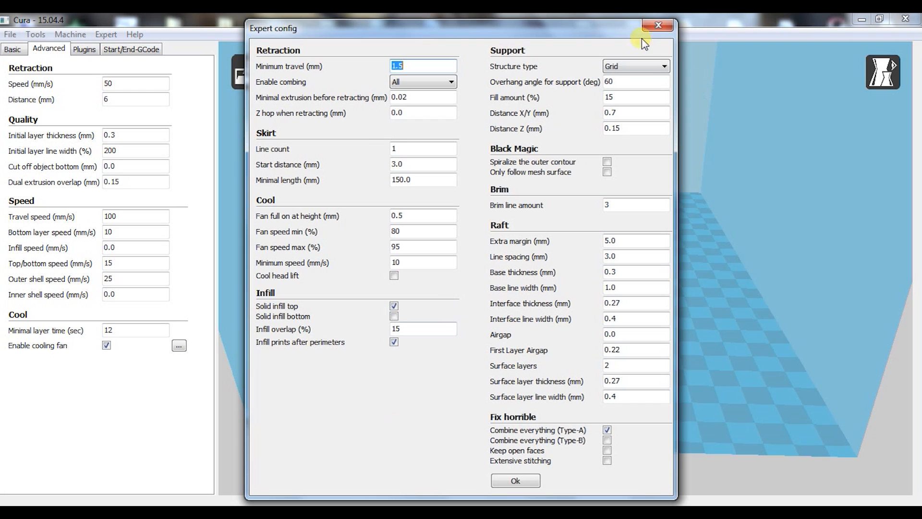
{"action": "left_click", "coordinate": [657, 25]}
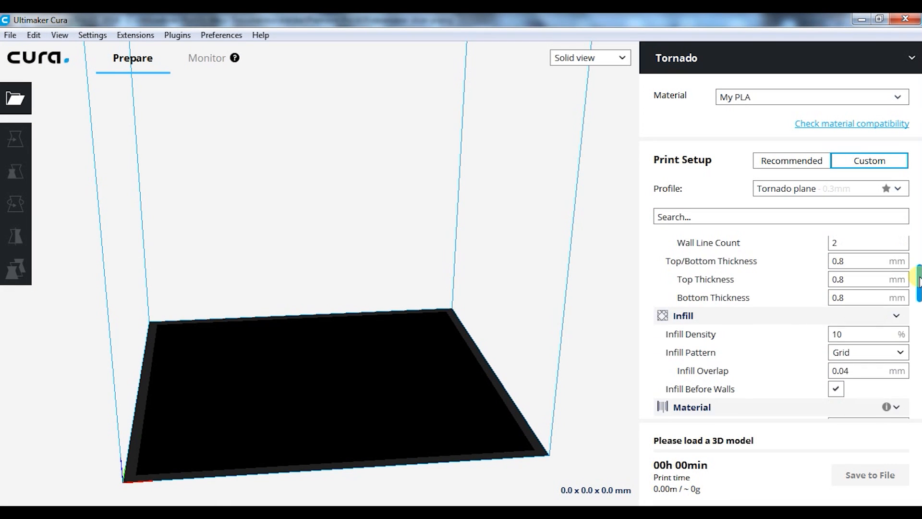
Step: Look through the Tornado plane profile's Custom Print Setup list
{"action": "scroll", "scroll_direction": "down", "scroll_amount": 3}
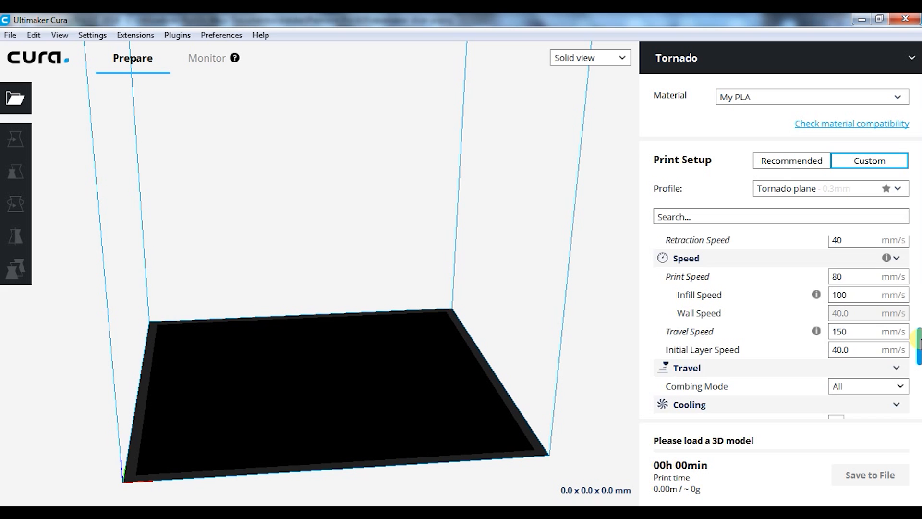
{"action": "scroll", "scroll_direction": "down", "scroll_amount": 3}
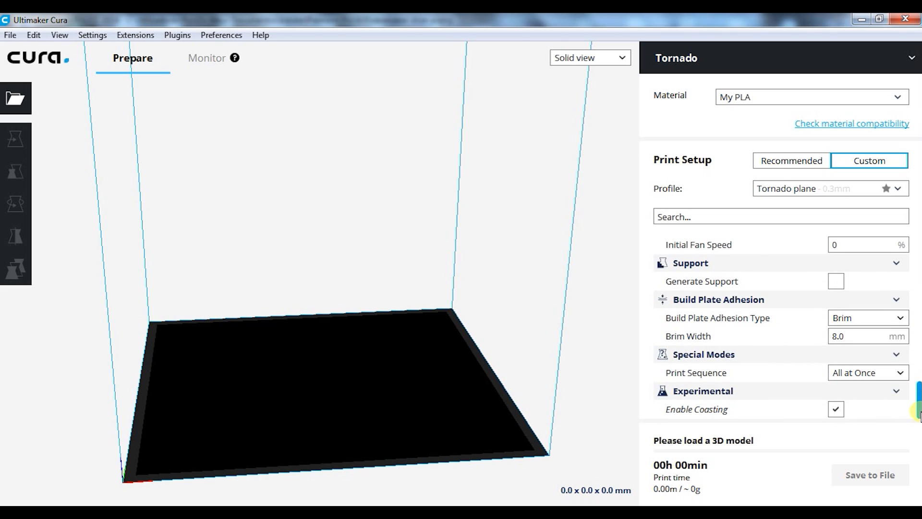
Step: Browse the Setting Visibility list in Preferences > Settings
{"action": "left_click", "coordinate": [221, 35]}
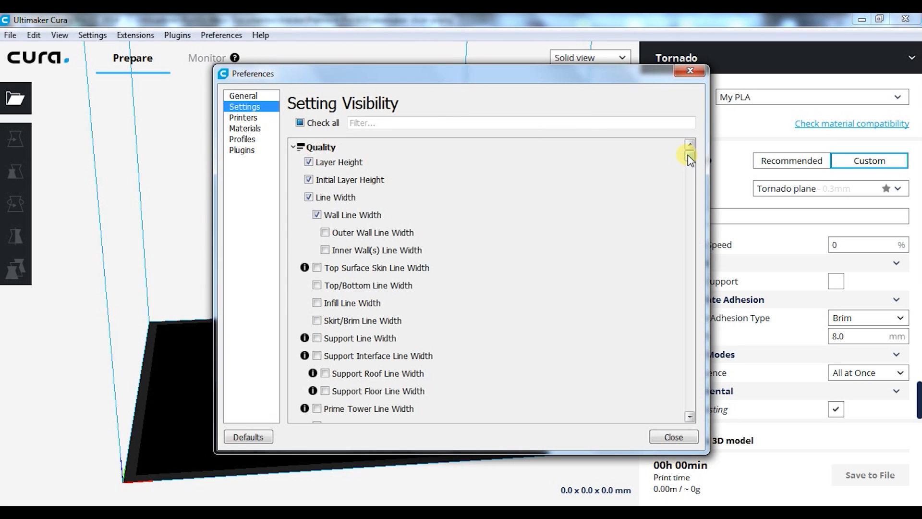
{"action": "scroll", "scroll_direction": "down", "scroll_amount": 3}
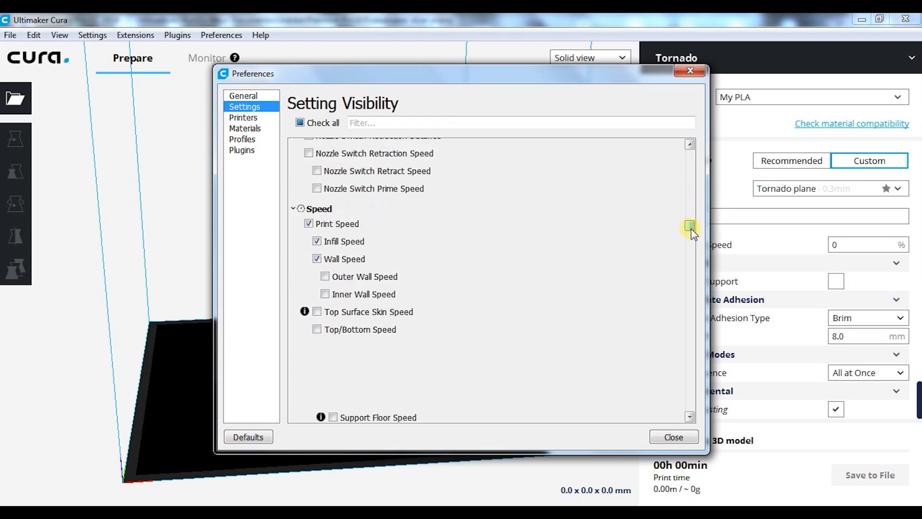
{"action": "scroll", "scroll_direction": "down", "scroll_amount": 3}
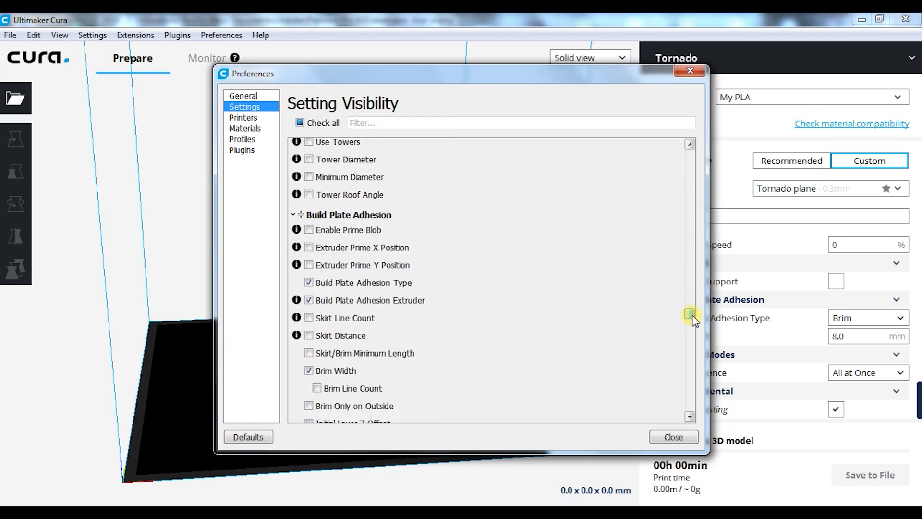
{"action": "scroll", "scroll_direction": "down", "scroll_amount": 3}
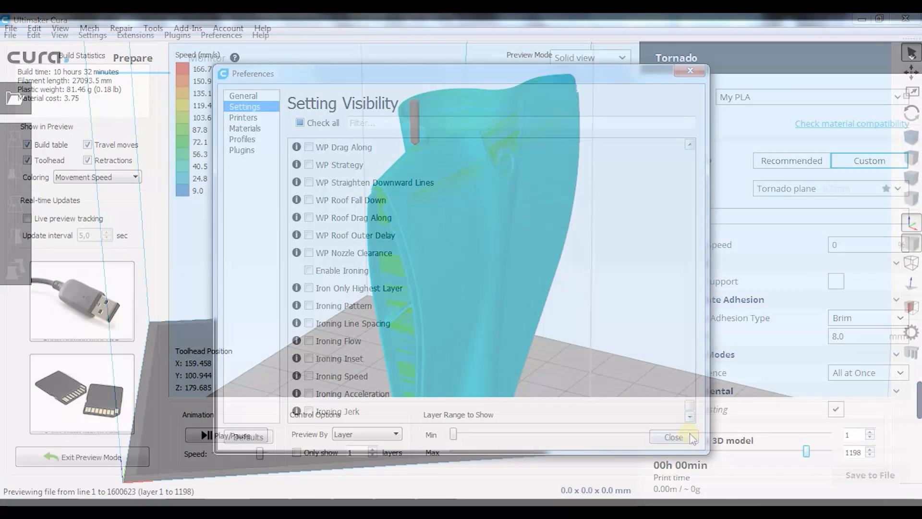
Step: View FuselageBack.stl in the Plater and review its Print Settings pages
{"action": "left_click", "coordinate": [673, 437]}
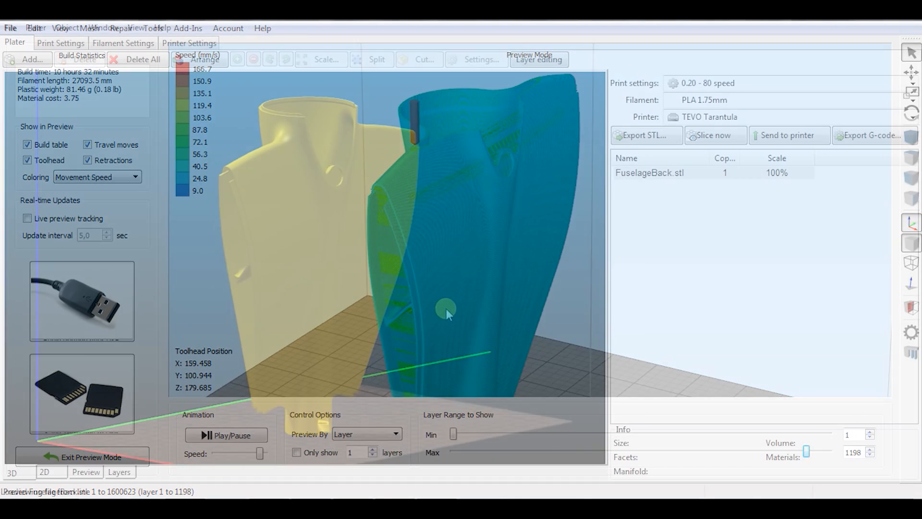
{"action": "left_click", "coordinate": [90, 458]}
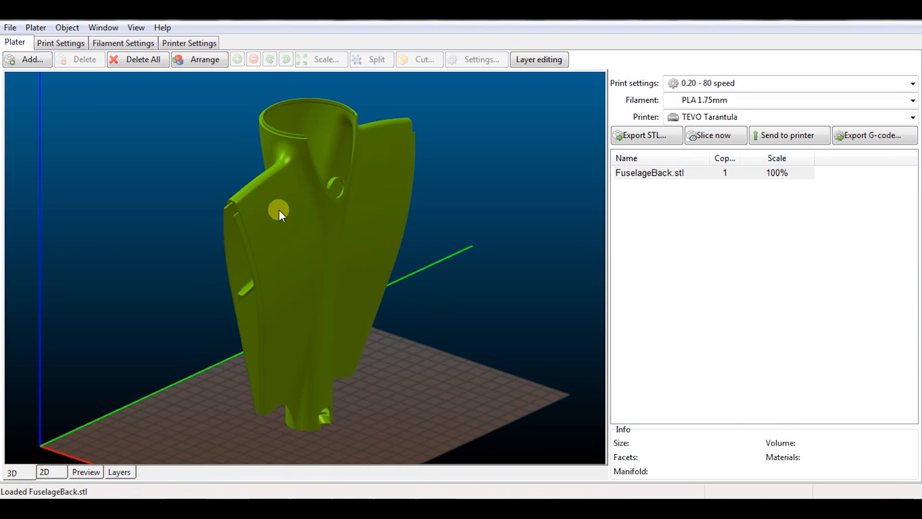
{"action": "left_click", "coordinate": [60, 42]}
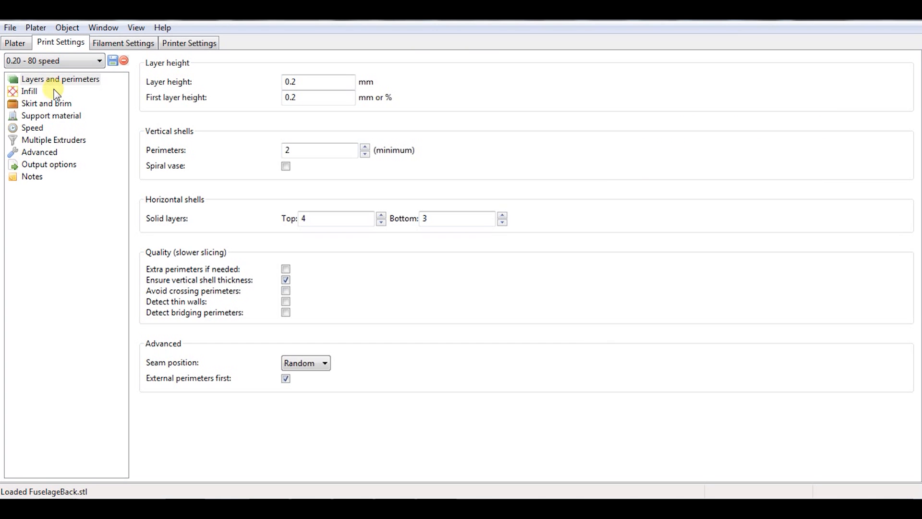
{"action": "left_click", "coordinate": [123, 43]}
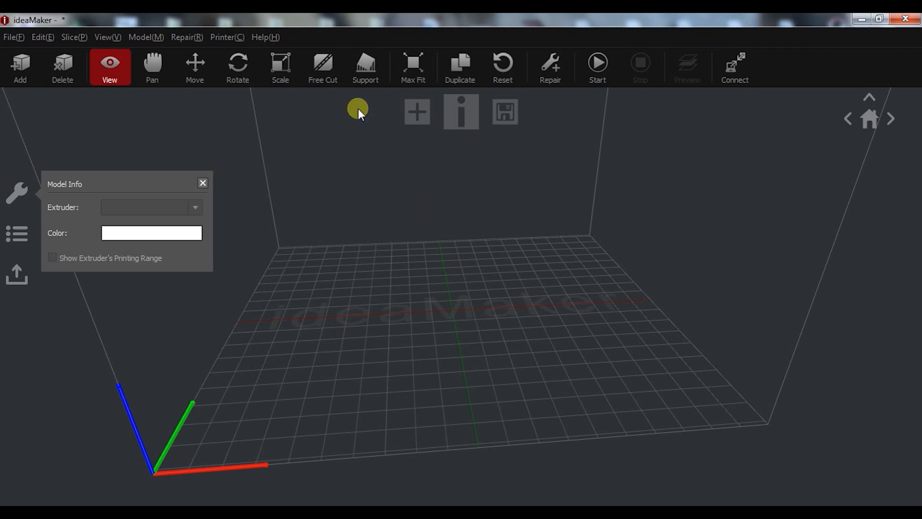
Step: Add a new printer profile in Printer Settings and name its type
{"action": "left_click", "coordinate": [226, 38]}
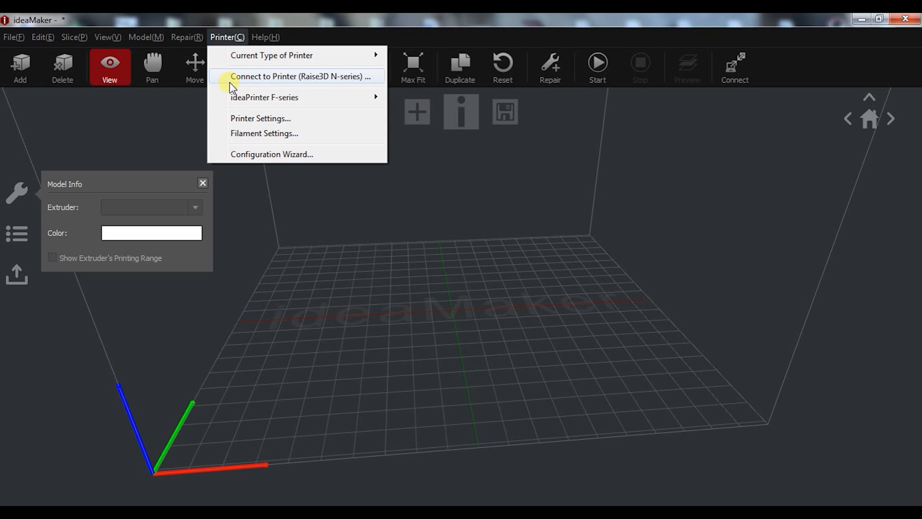
{"action": "left_click", "coordinate": [286, 118]}
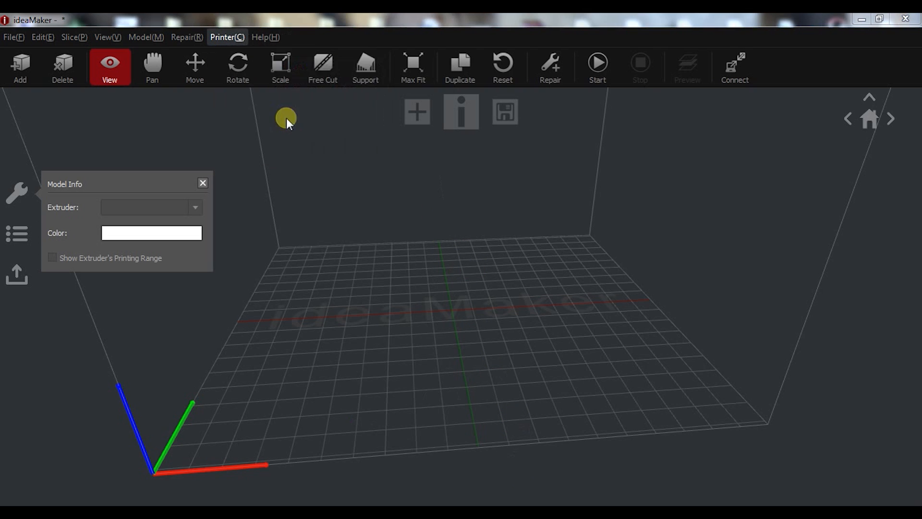
{"action": "left_click", "coordinate": [226, 38]}
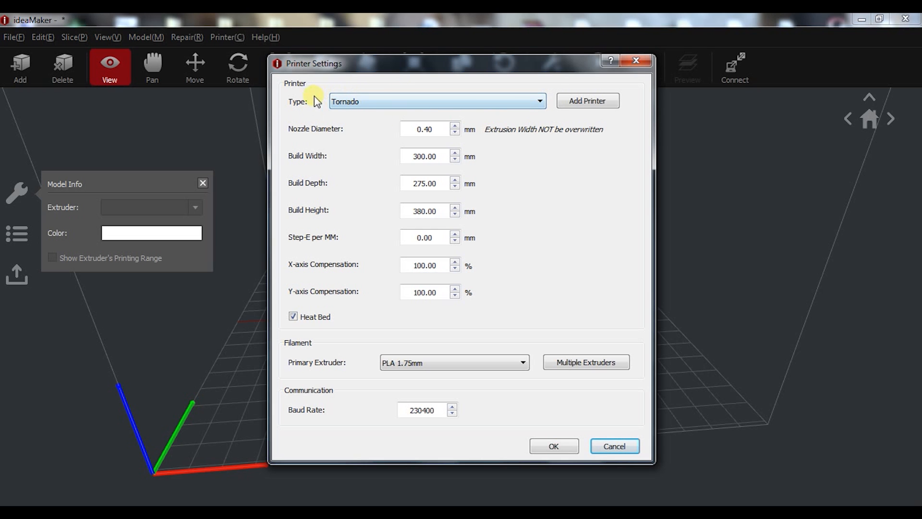
{"action": "left_click", "coordinate": [586, 101]}
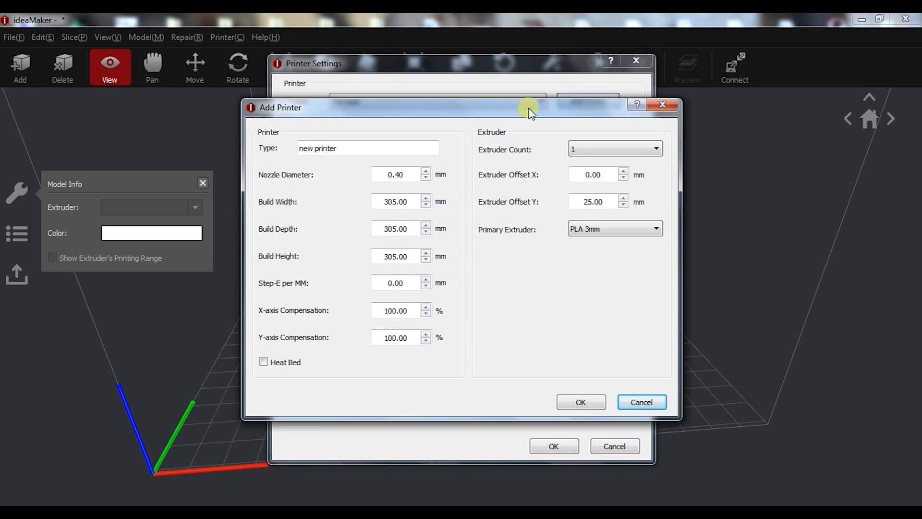
{"action": "left_click", "coordinate": [368, 148]}
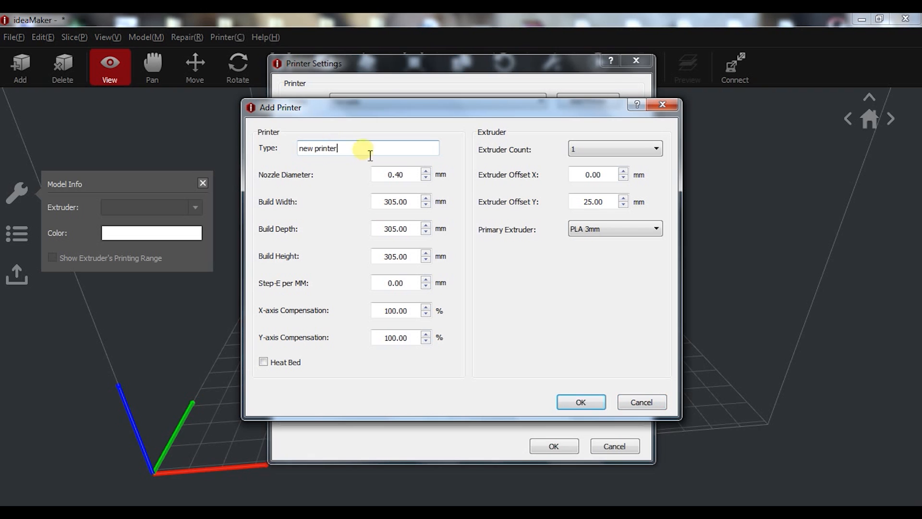
{"action": "mouse_move", "coordinate": [371, 175]}
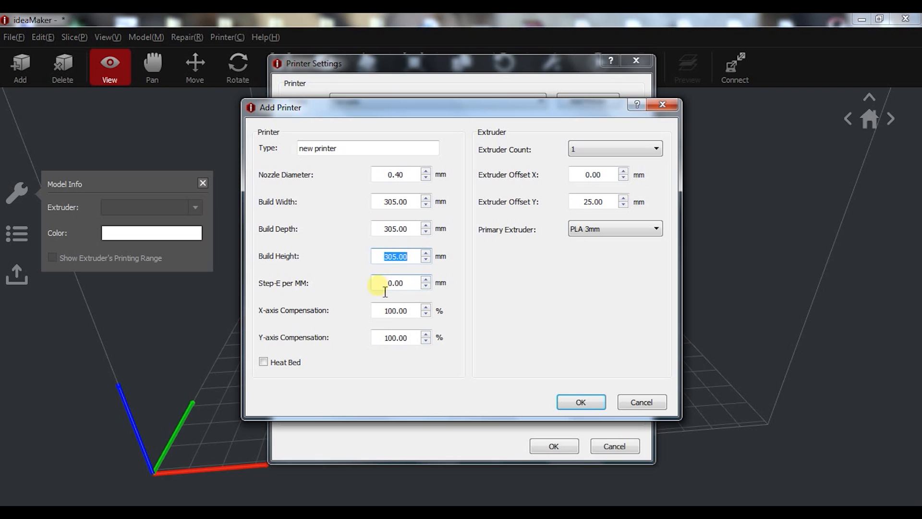
{"action": "mouse_move", "coordinate": [402, 299]}
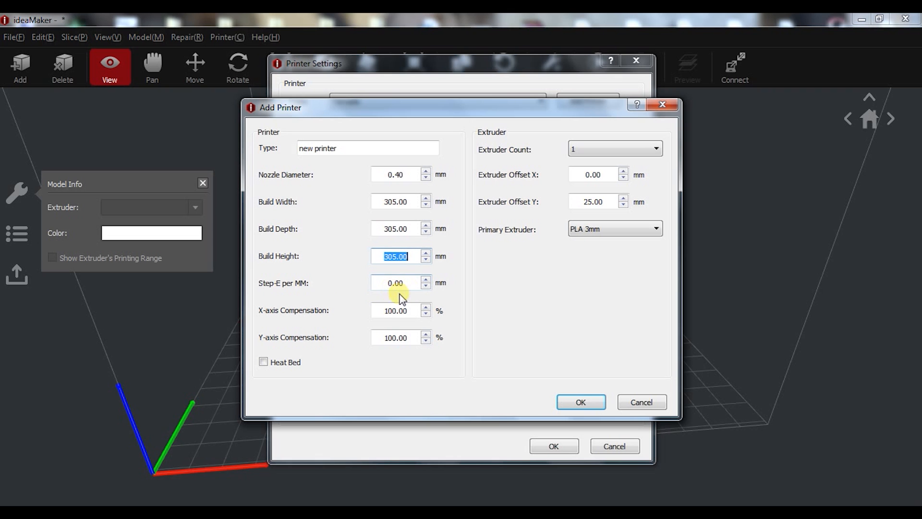
{"action": "mouse_move", "coordinate": [262, 371]}
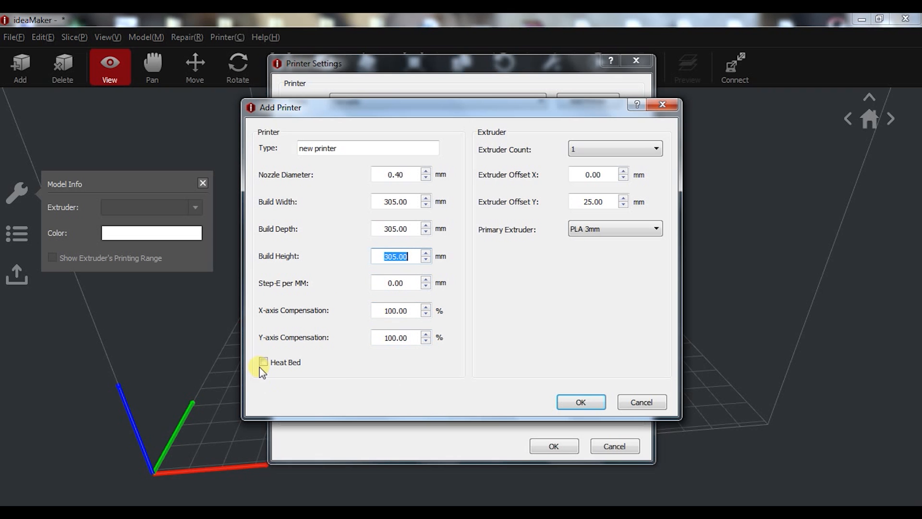
Step: Enable the heated bed, assign PLA 1.75mm to the primary extruder and choose the extruder count
{"action": "left_click", "coordinate": [263, 363]}
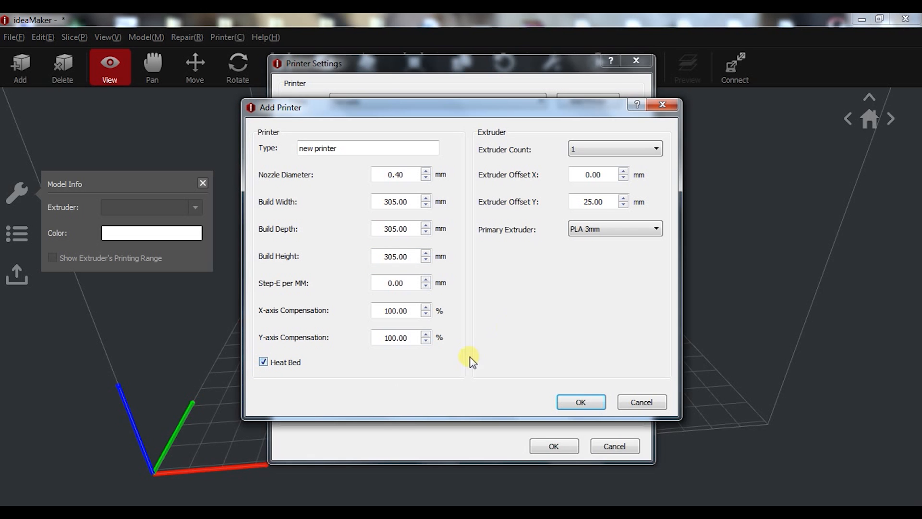
{"action": "left_click", "coordinate": [613, 229]}
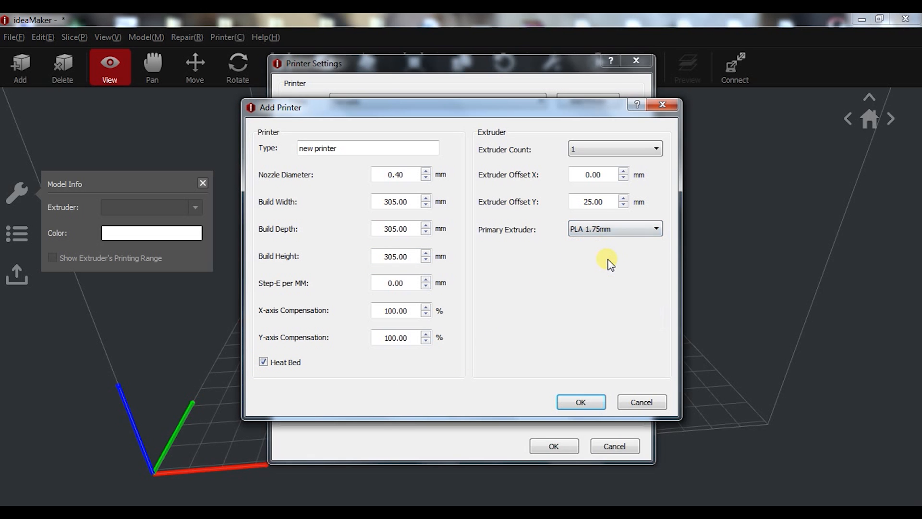
{"action": "mouse_move", "coordinate": [591, 237]}
{"action": "type", "text": "0"}
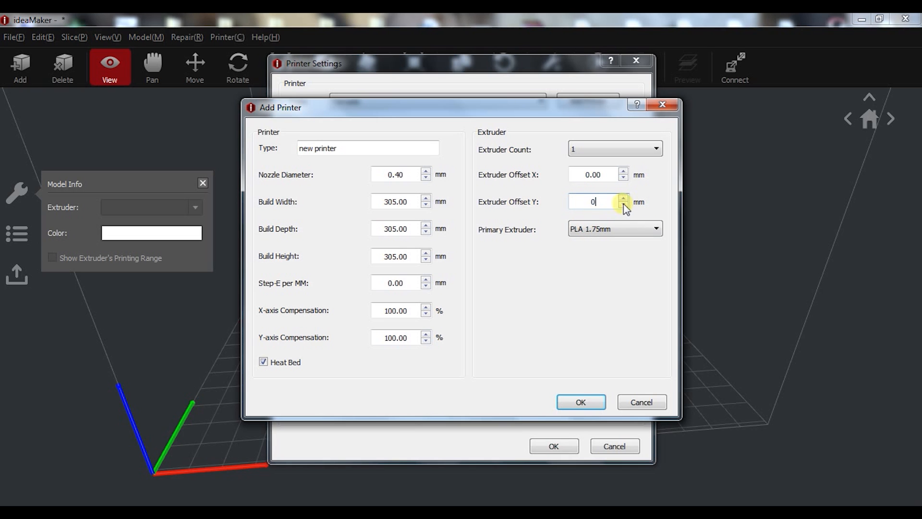
{"action": "left_click", "coordinate": [614, 148]}
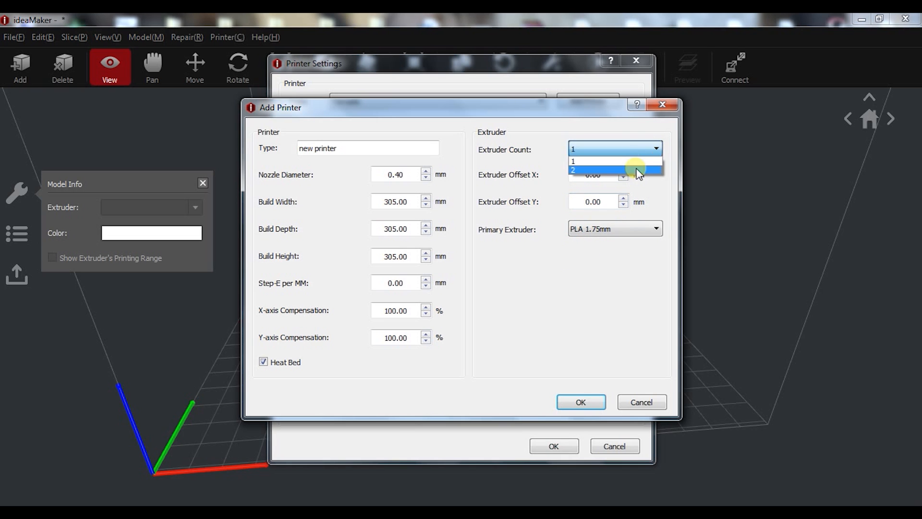
{"action": "left_click", "coordinate": [573, 160]}
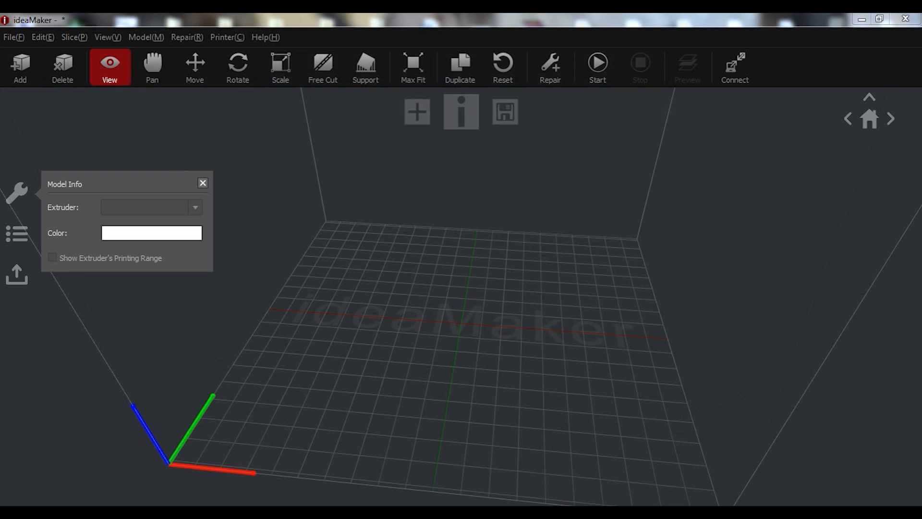
Step: Import Human_Skull_Jaw_3DKitbash.stl onto the build plate
{"action": "left_click", "coordinate": [20, 66]}
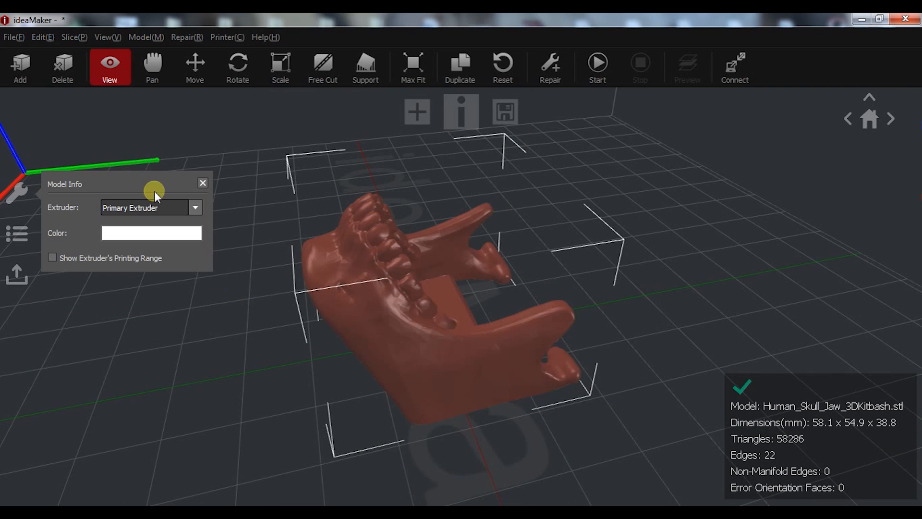
{"action": "mouse_move", "coordinate": [187, 38]}
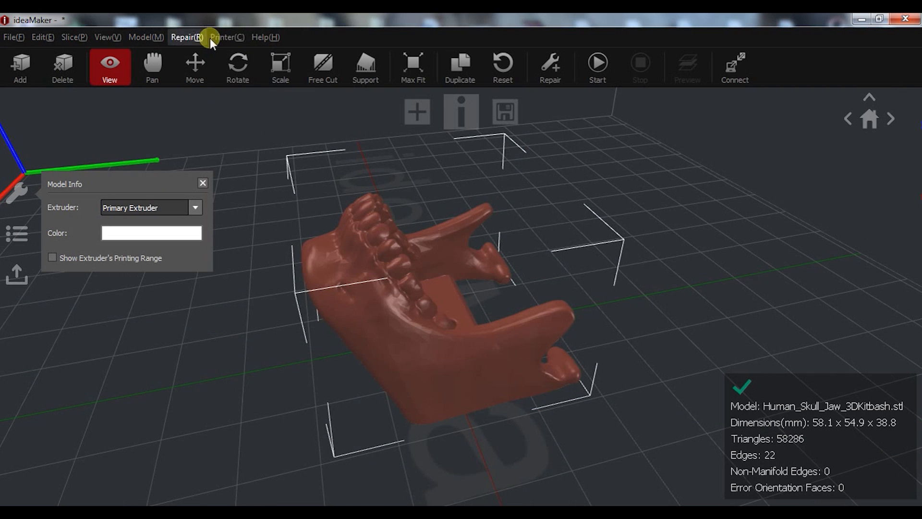
{"action": "mouse_move", "coordinate": [10, 37]}
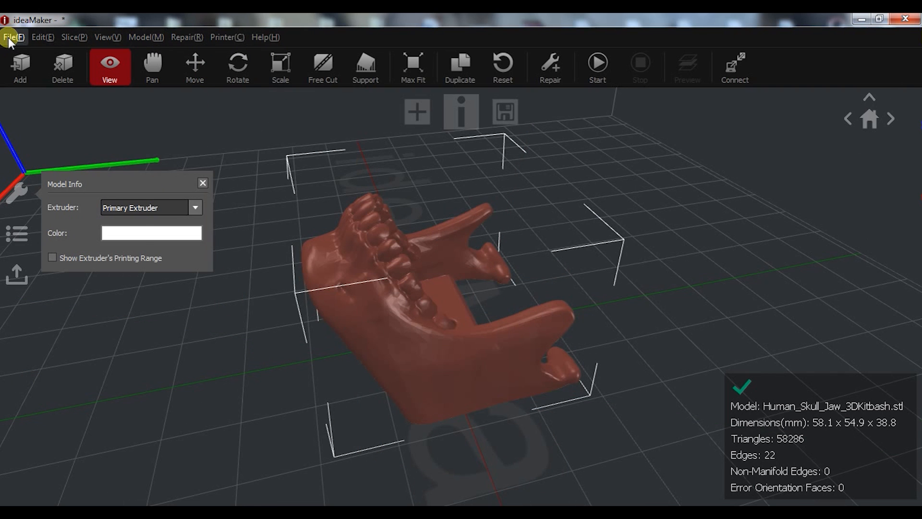
Step: Browse the File, Edit, Slice and View menus and show the jaw as a wireframe mesh
{"action": "left_click", "coordinate": [10, 38]}
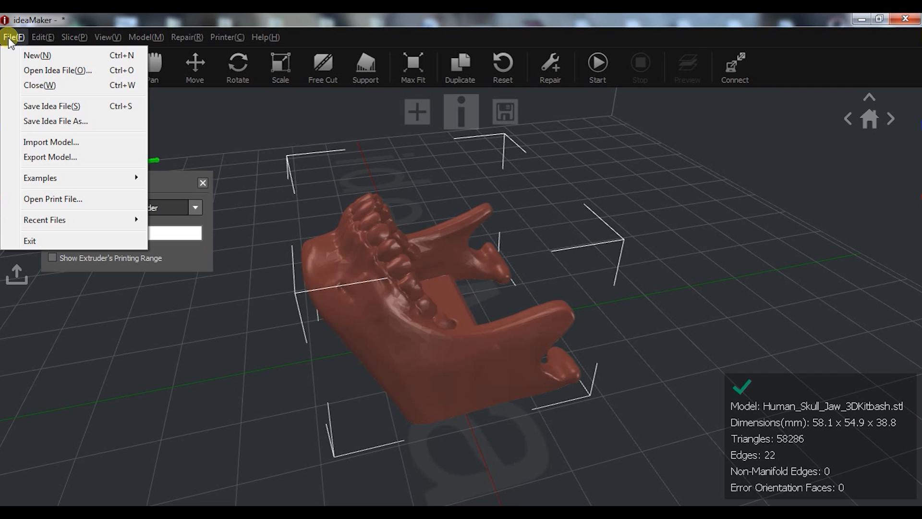
{"action": "mouse_move", "coordinate": [11, 40]}
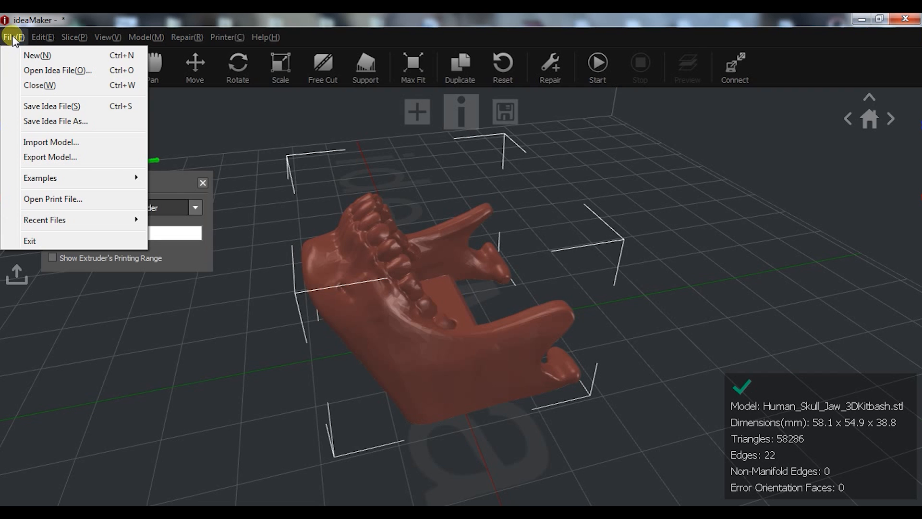
{"action": "left_click", "coordinate": [41, 37]}
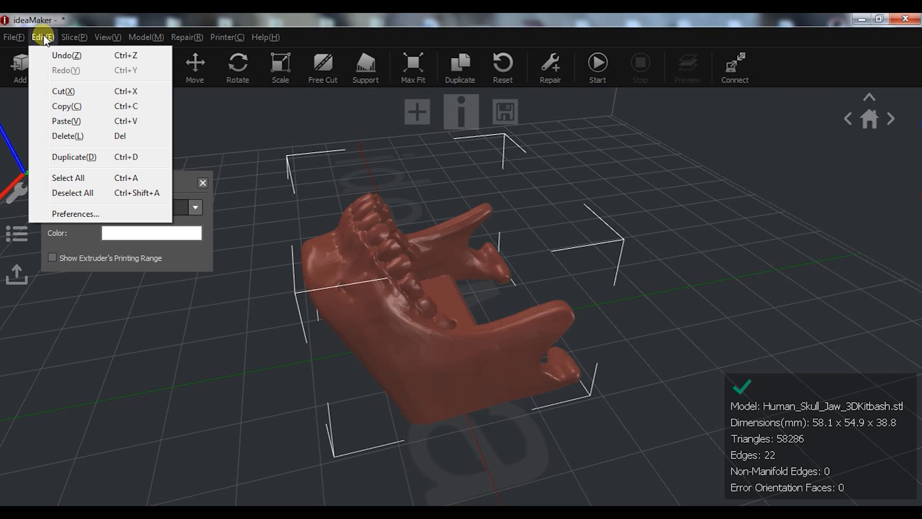
{"action": "left_click", "coordinate": [70, 37]}
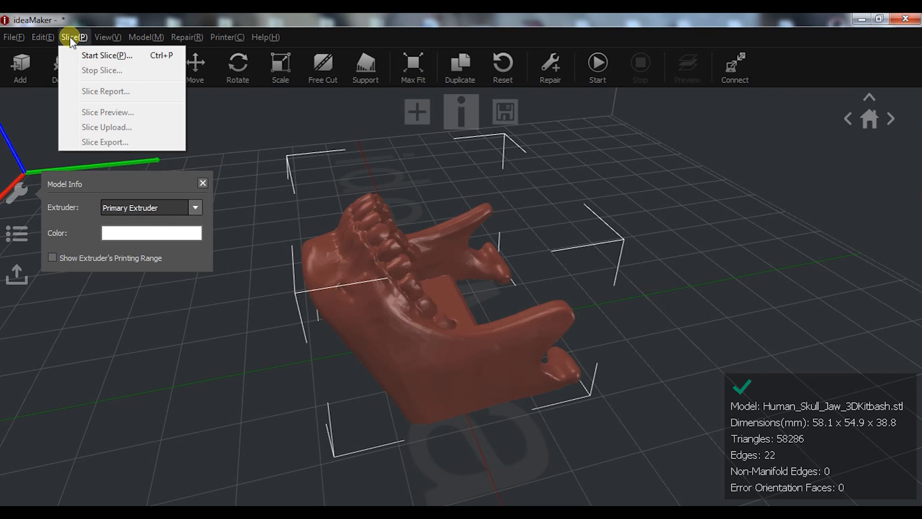
{"action": "left_click", "coordinate": [106, 38]}
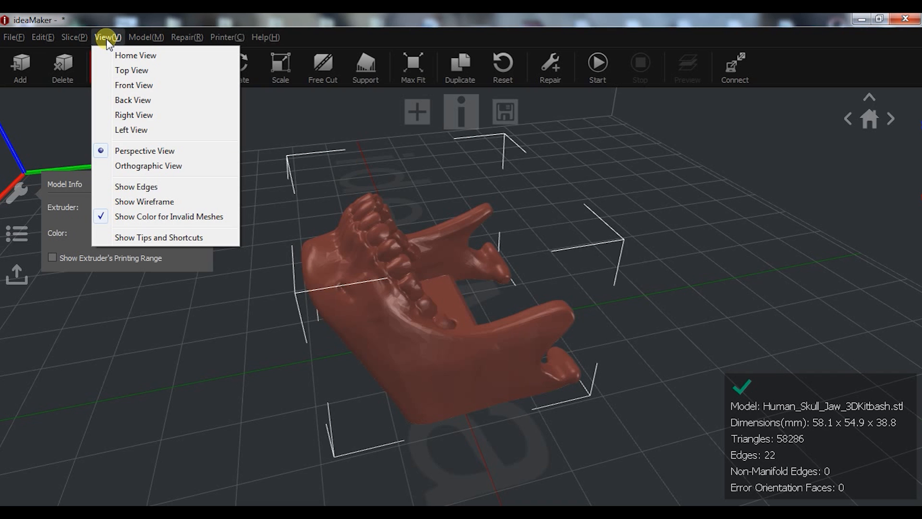
{"action": "mouse_move", "coordinate": [144, 201]}
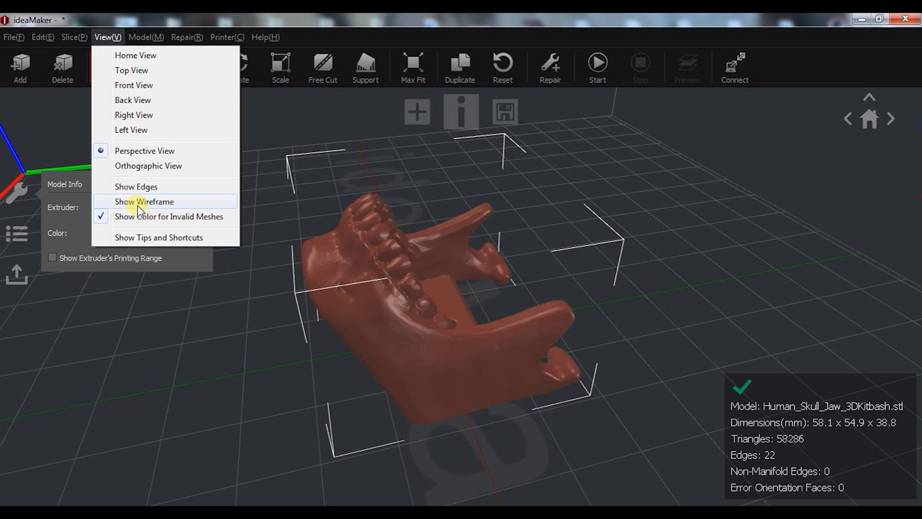
{"action": "left_click", "coordinate": [145, 201]}
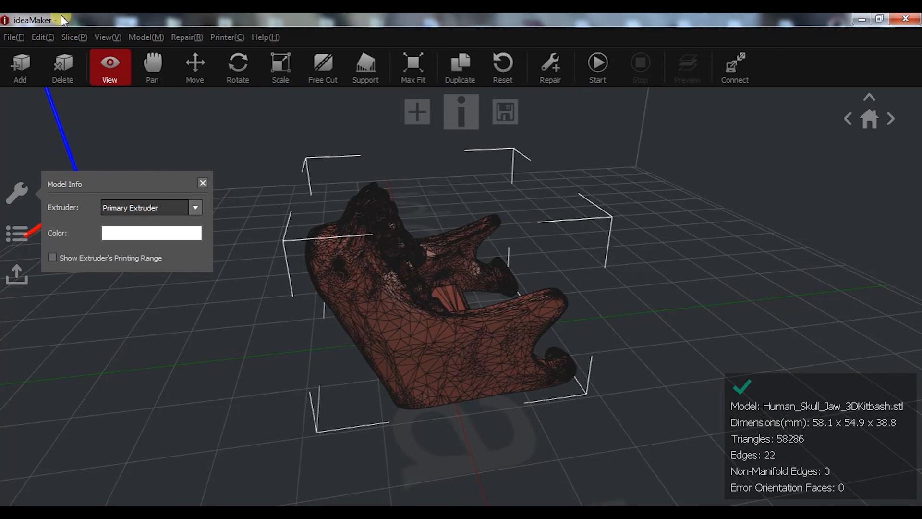
Step: Turn the wireframe display back off and look through the Repair commands
{"action": "left_click", "coordinate": [107, 37]}
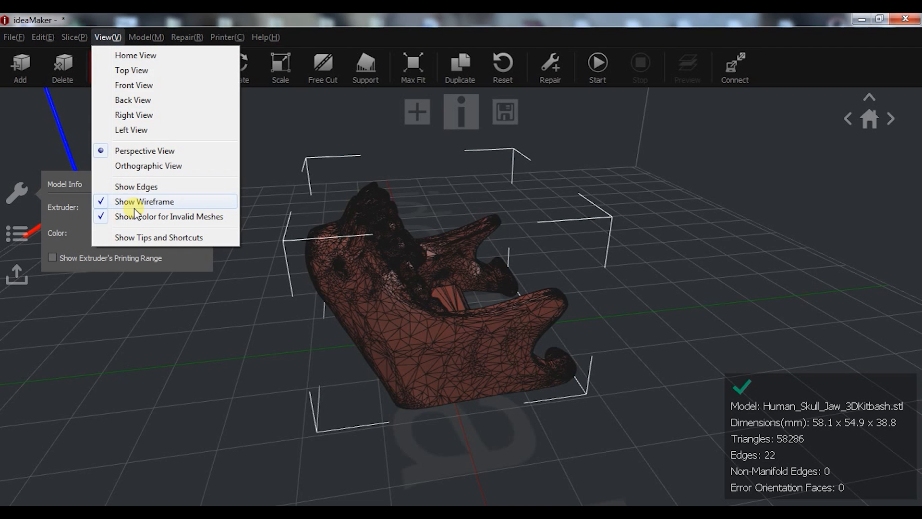
{"action": "left_click", "coordinate": [145, 37]}
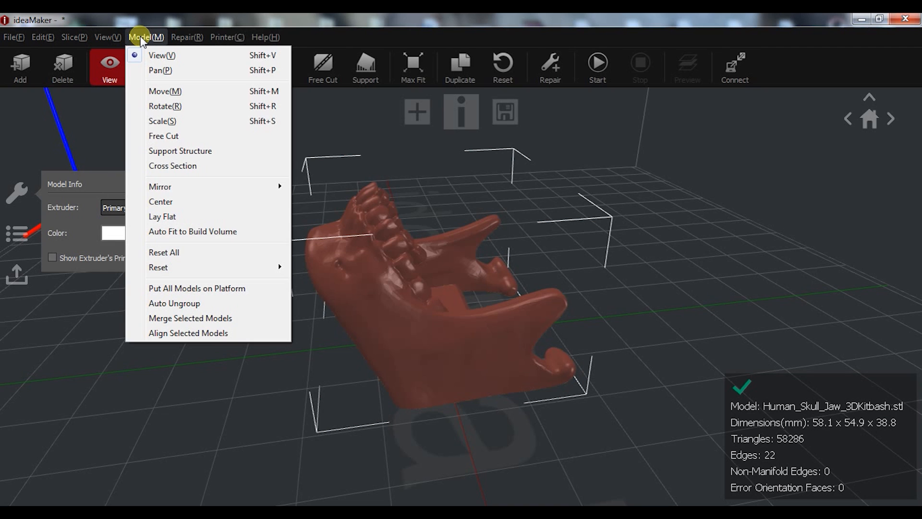
{"action": "mouse_move", "coordinate": [194, 169]}
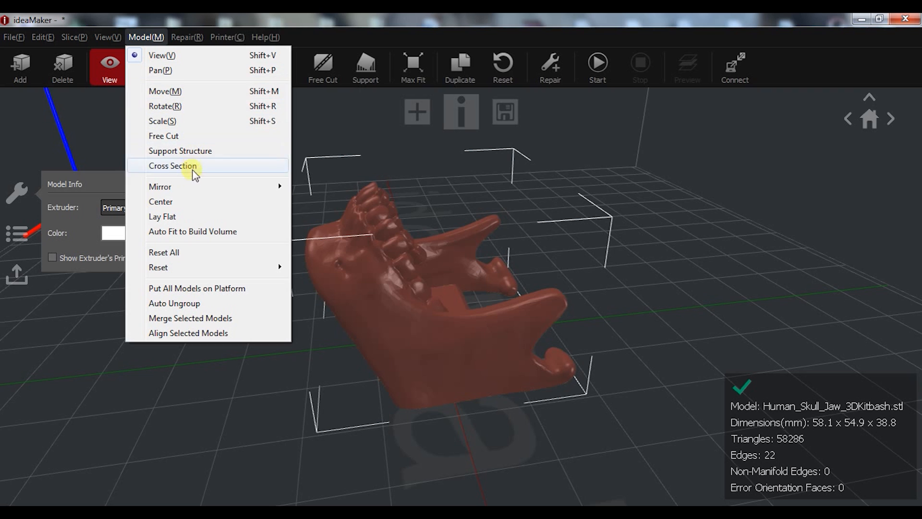
{"action": "mouse_move", "coordinate": [205, 287]}
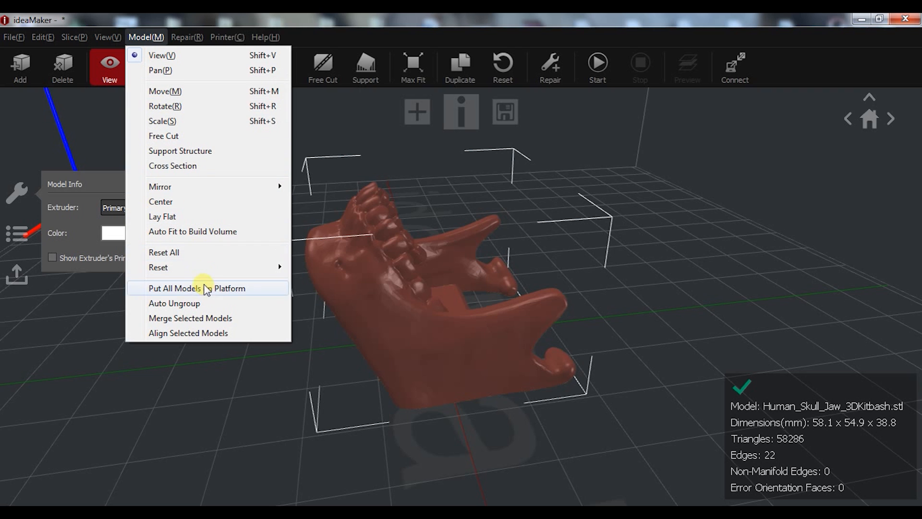
{"action": "mouse_move", "coordinate": [203, 230]}
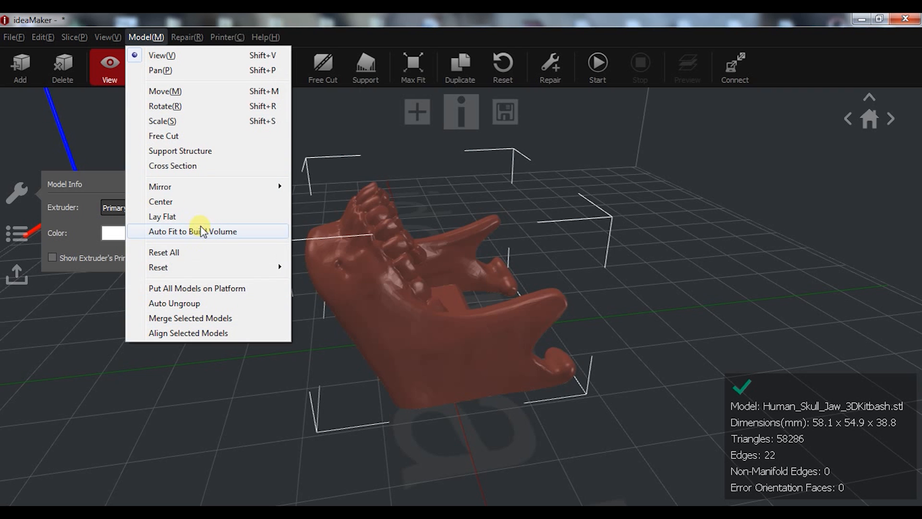
{"action": "mouse_move", "coordinate": [204, 106]}
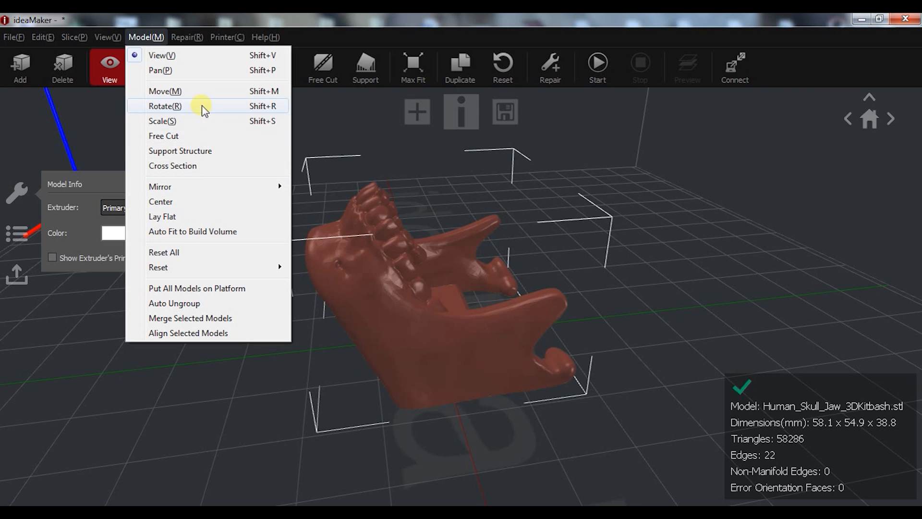
{"action": "left_click", "coordinate": [188, 38]}
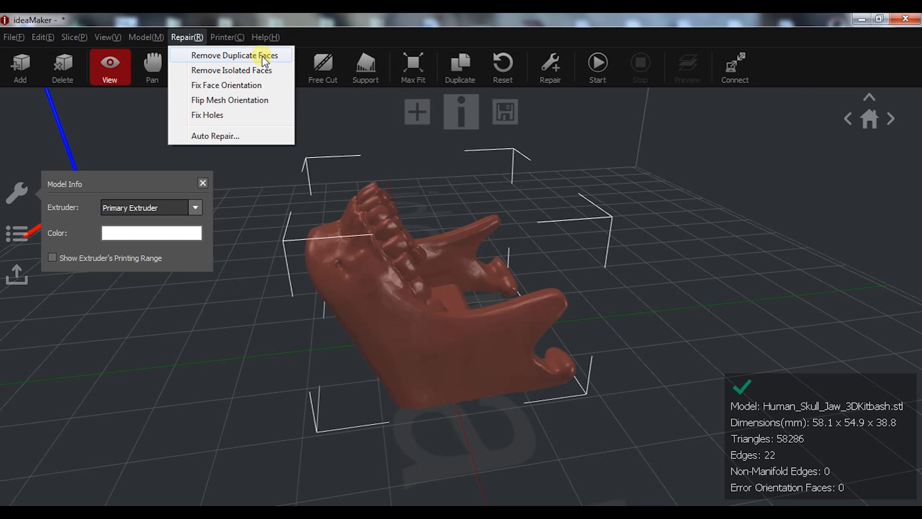
{"action": "mouse_move", "coordinate": [280, 63]}
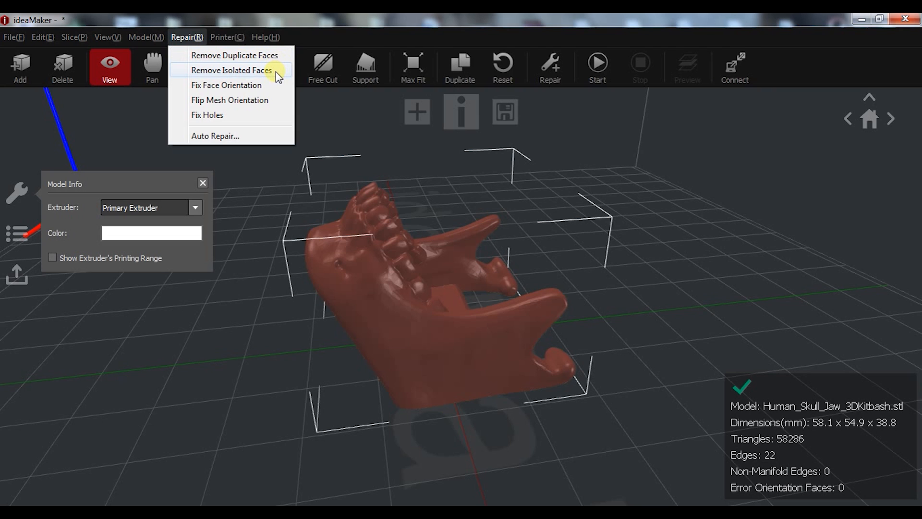
{"action": "mouse_move", "coordinate": [227, 84]}
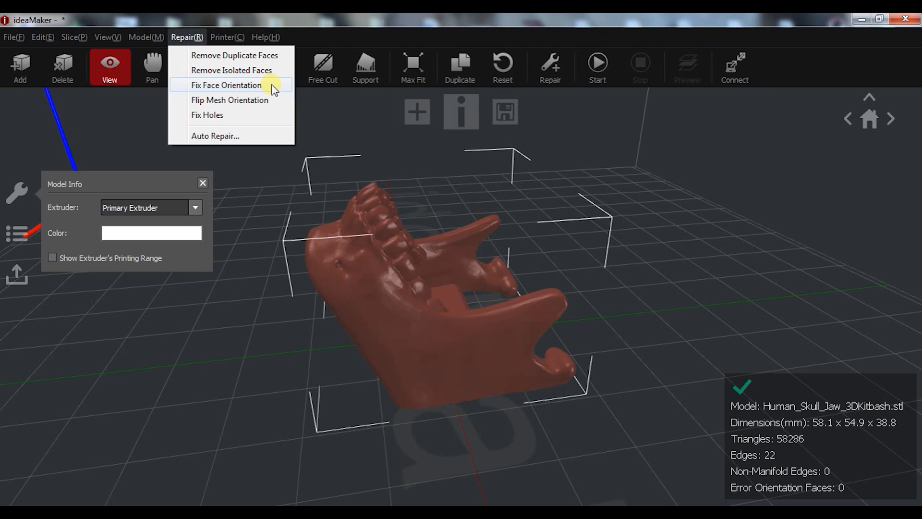
{"action": "mouse_move", "coordinate": [272, 100]}
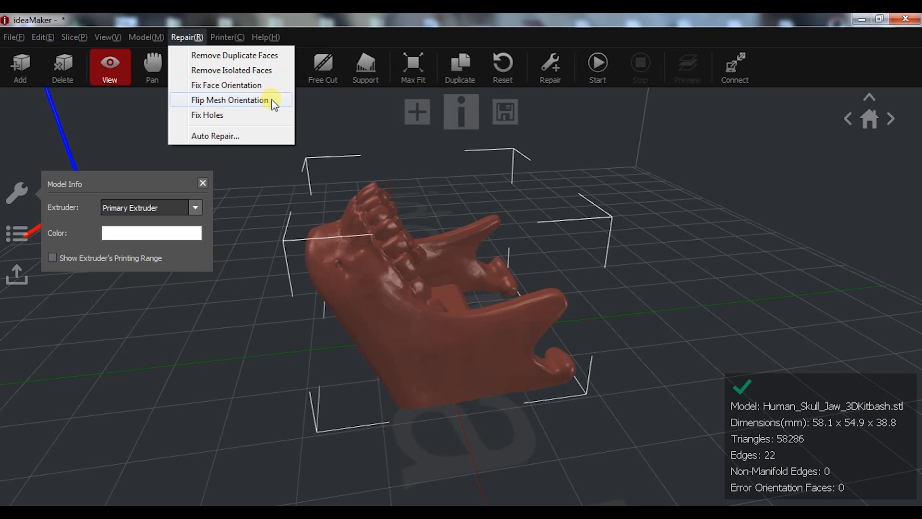
{"action": "mouse_move", "coordinate": [240, 119]}
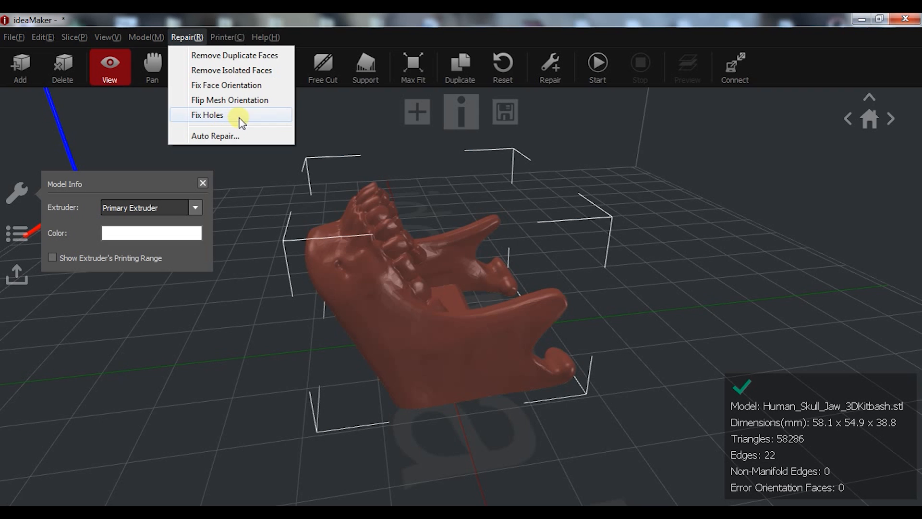
{"action": "mouse_move", "coordinate": [229, 136]}
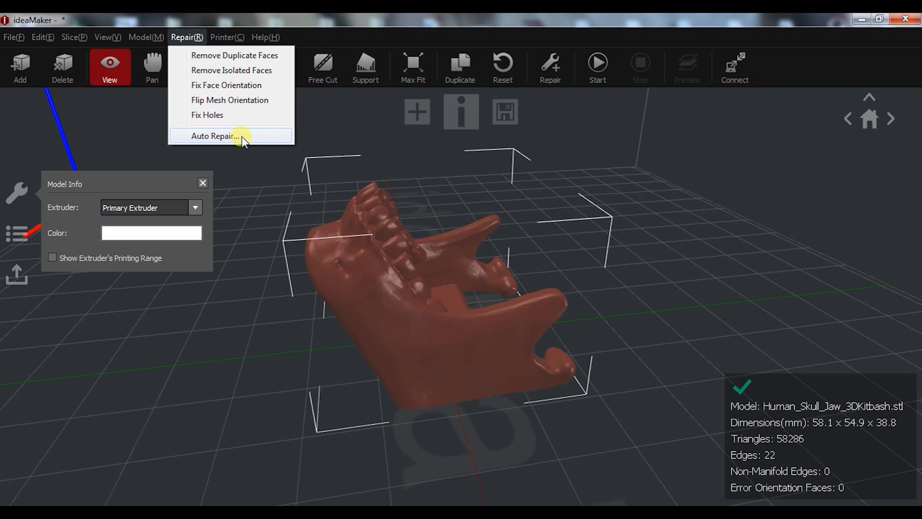
{"action": "mouse_move", "coordinate": [782, 374]}
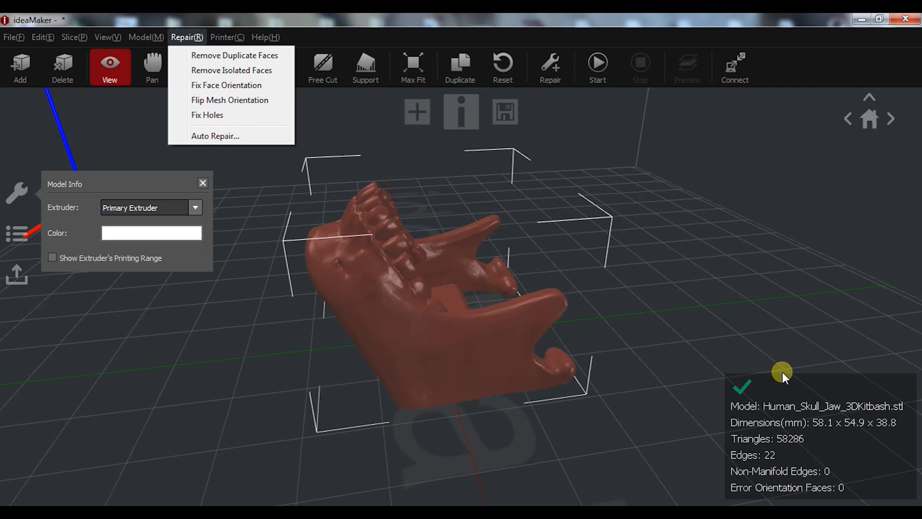
{"action": "mouse_move", "coordinate": [230, 56]}
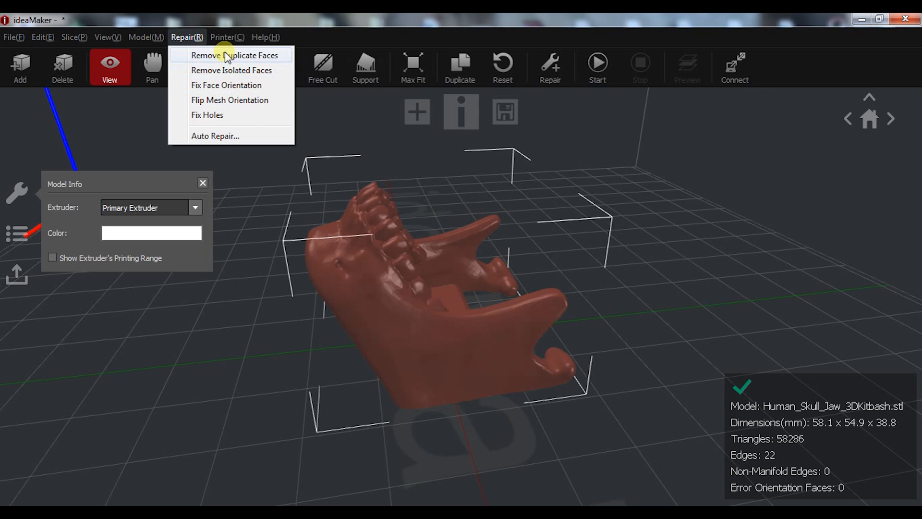
{"action": "left_click", "coordinate": [227, 38]}
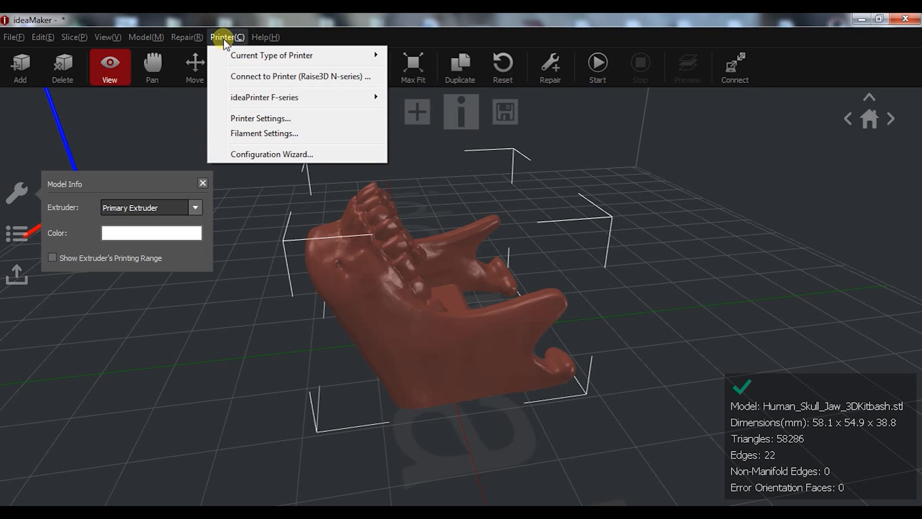
{"action": "mouse_move", "coordinate": [252, 42]}
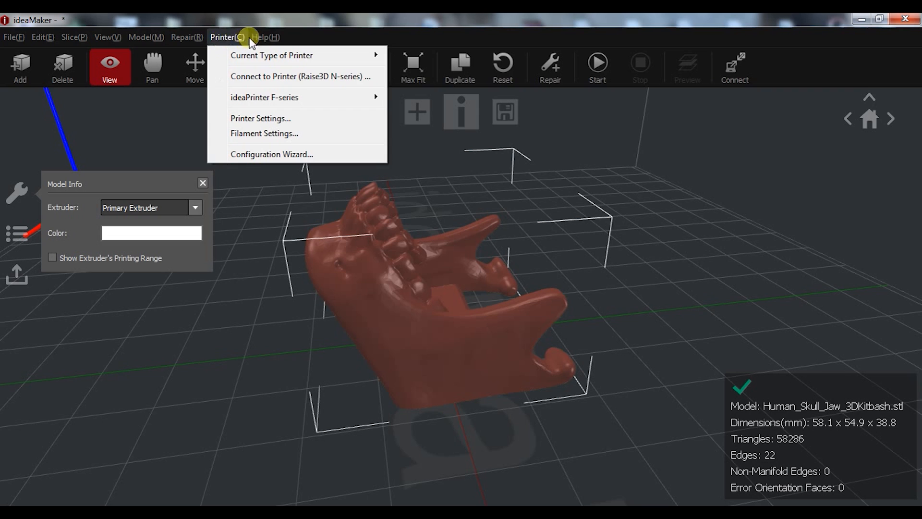
{"action": "left_click", "coordinate": [264, 38]}
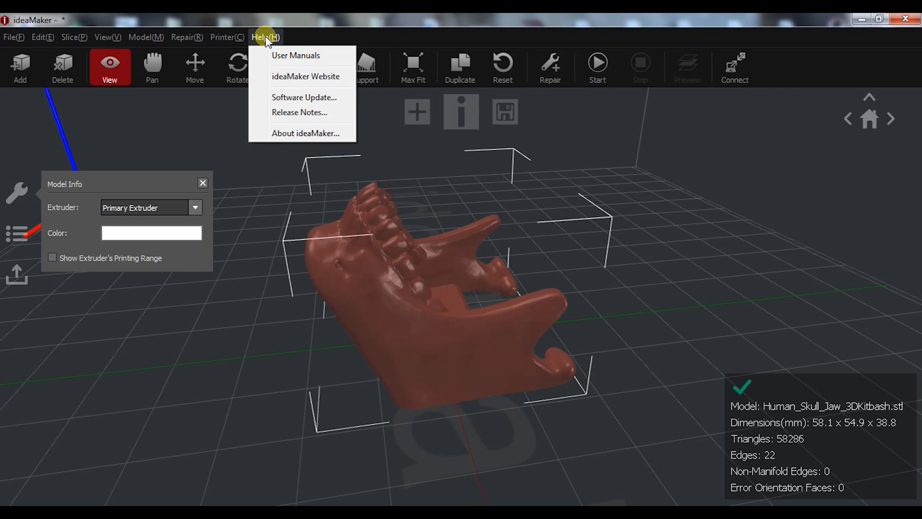
{"action": "left_click", "coordinate": [315, 22]}
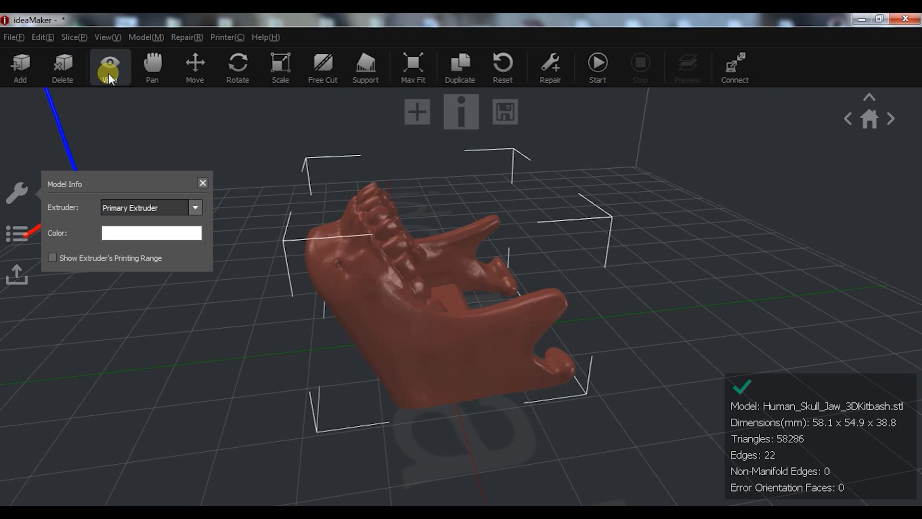
{"action": "left_click", "coordinate": [110, 67]}
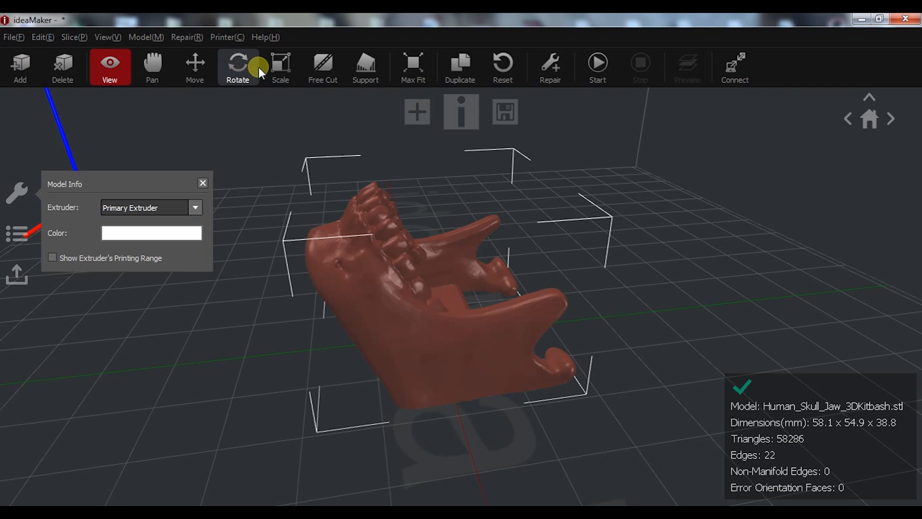
{"action": "mouse_move", "coordinate": [365, 67]}
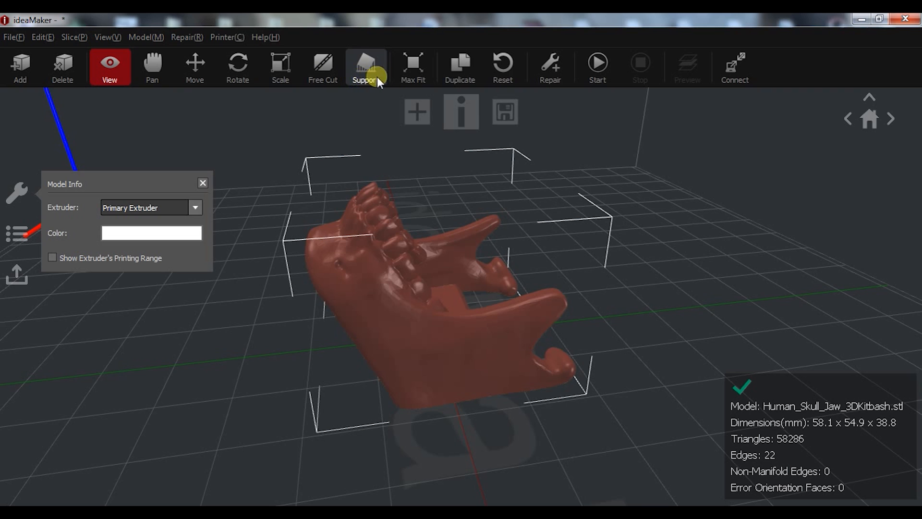
{"action": "mouse_move", "coordinate": [649, 75]}
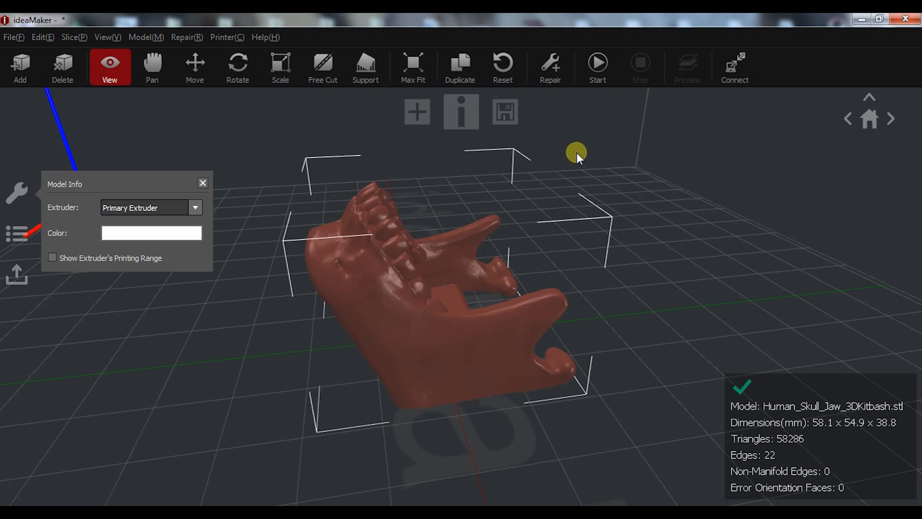
{"action": "mouse_move", "coordinate": [461, 111]}
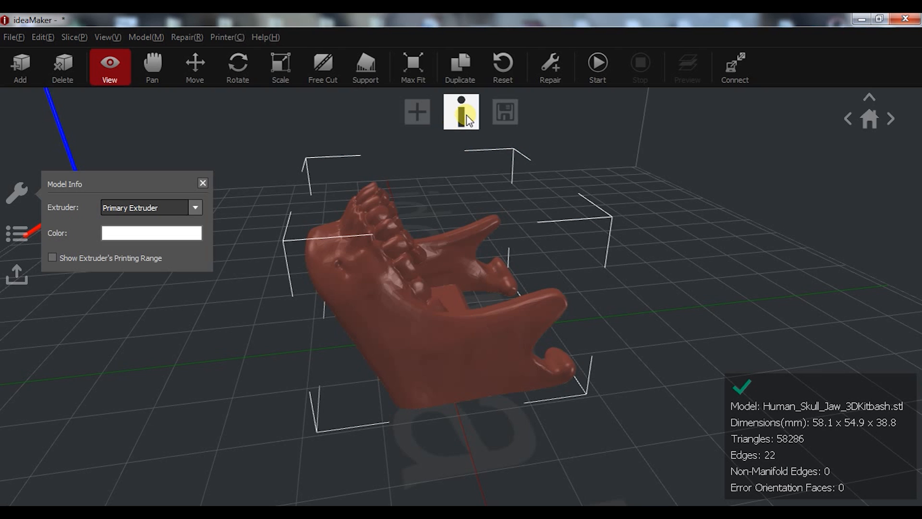
{"action": "mouse_move", "coordinate": [504, 112]}
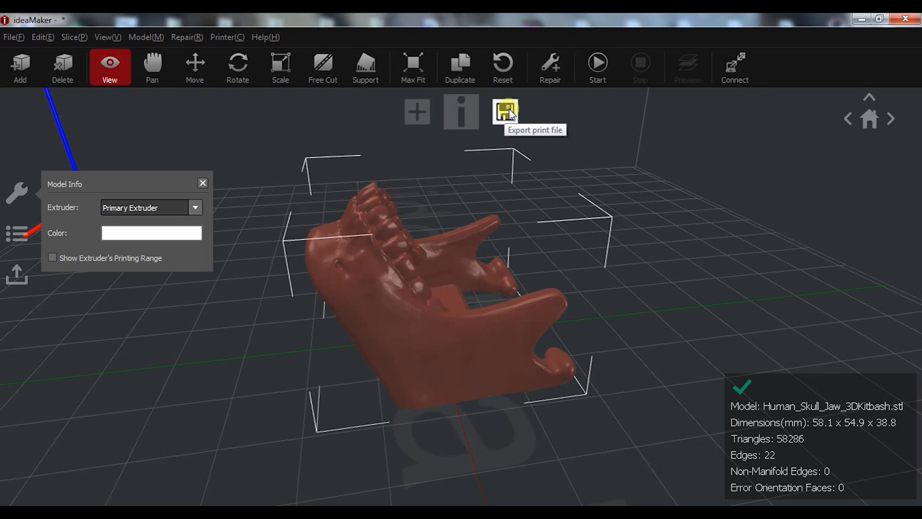
{"action": "mouse_move", "coordinate": [637, 241]}
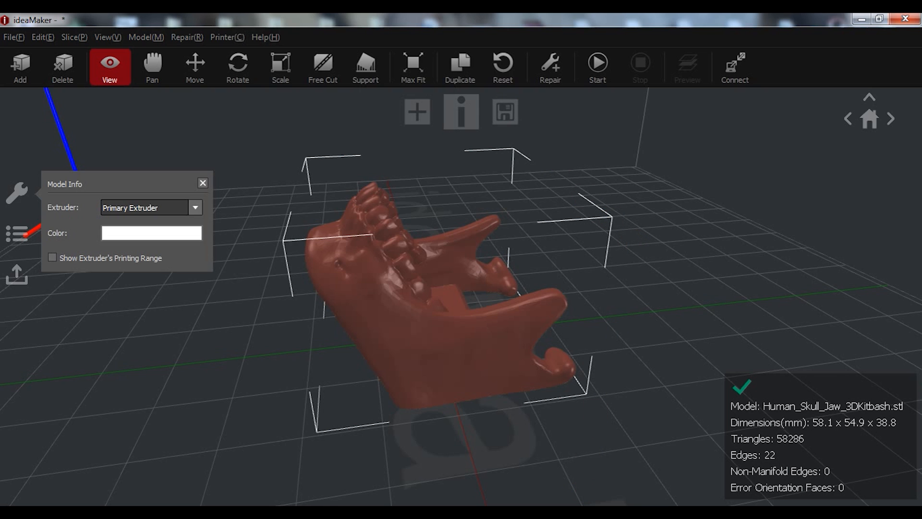
Step: Place a first manual support pillar under the jaw's front teeth
{"action": "left_click", "coordinate": [365, 67]}
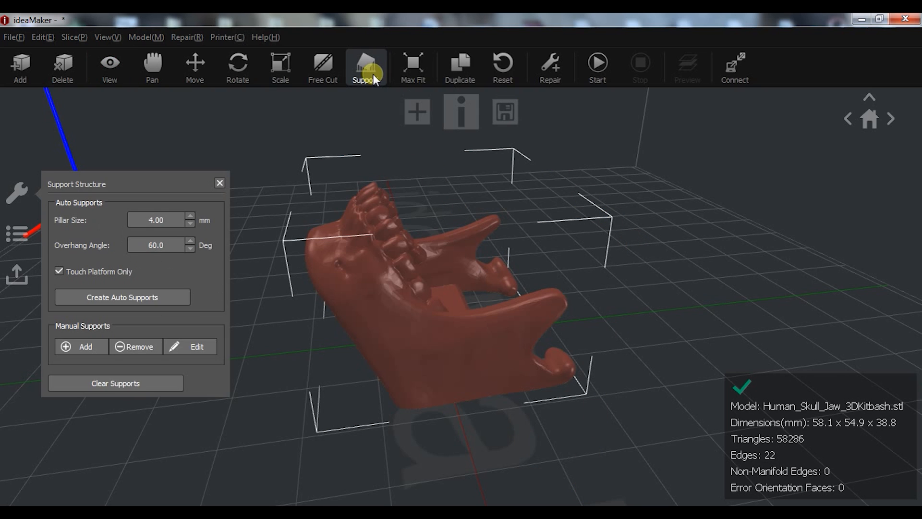
{"action": "left_click", "coordinate": [365, 67]}
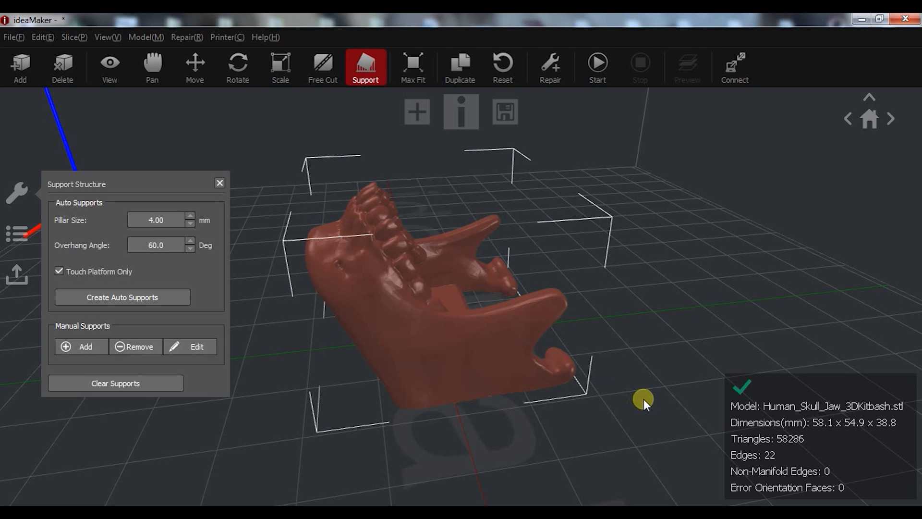
{"action": "mouse_move", "coordinate": [614, 369]}
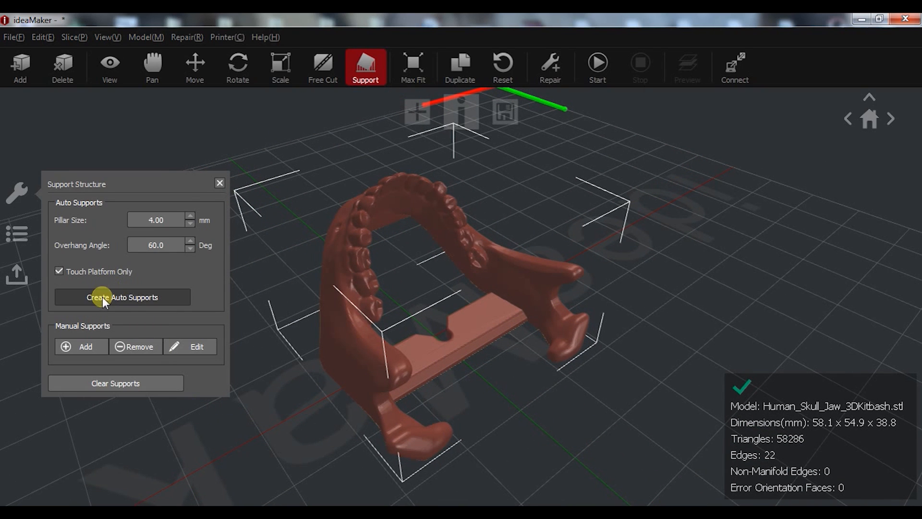
{"action": "mouse_move", "coordinate": [97, 271]}
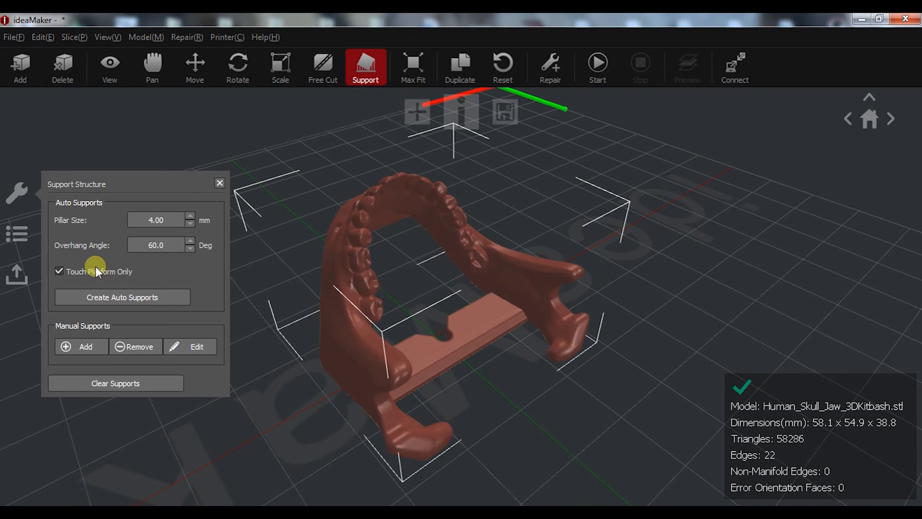
{"action": "left_click", "coordinate": [122, 297]}
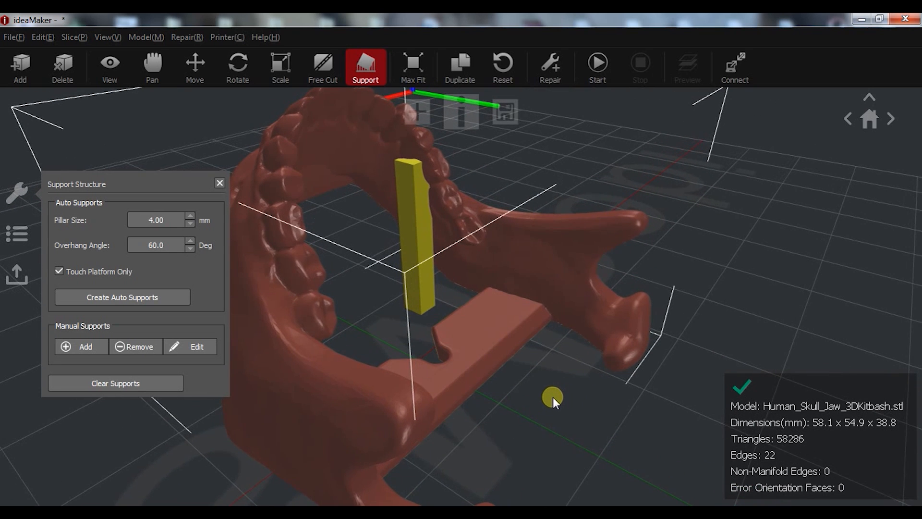
{"action": "mouse_move", "coordinate": [97, 299]}
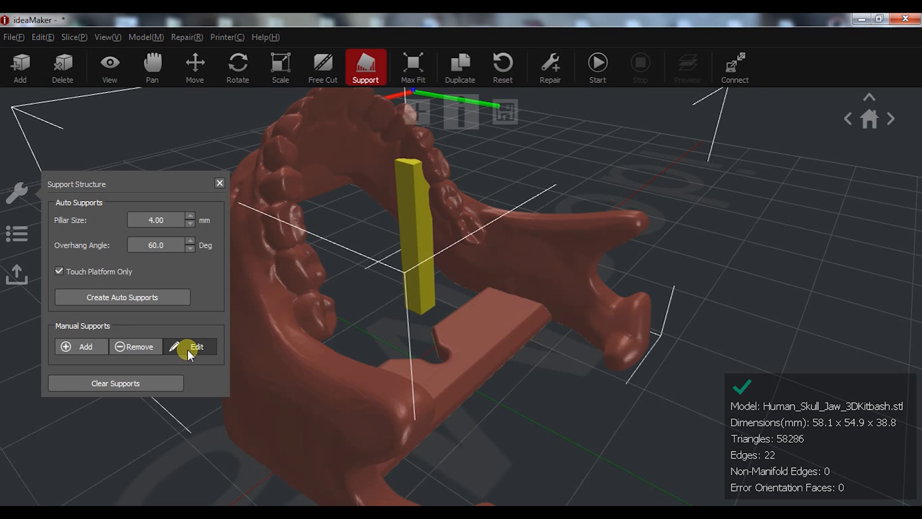
Step: Place a second pillar under the left teeth and return to the model info
{"action": "left_click", "coordinate": [362, 300]}
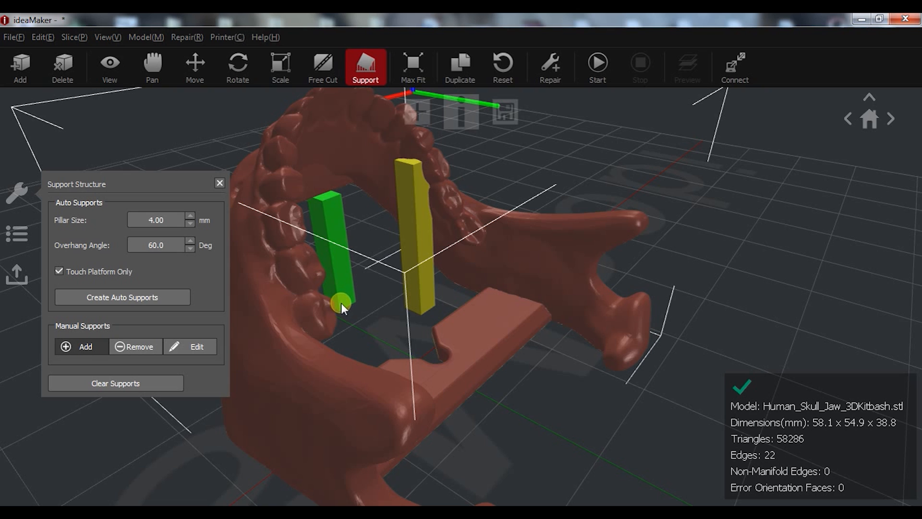
{"action": "left_click", "coordinate": [365, 297]}
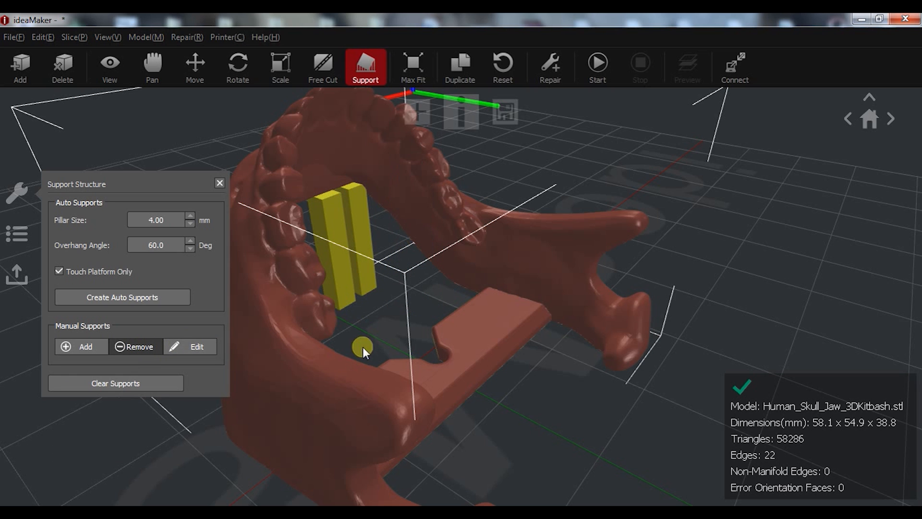
{"action": "left_click", "coordinate": [108, 67]}
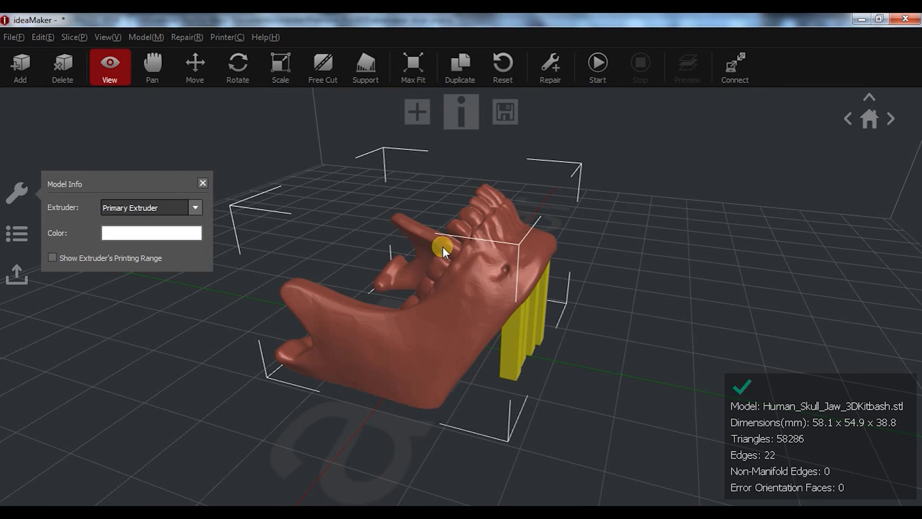
{"action": "mouse_move", "coordinate": [461, 111]}
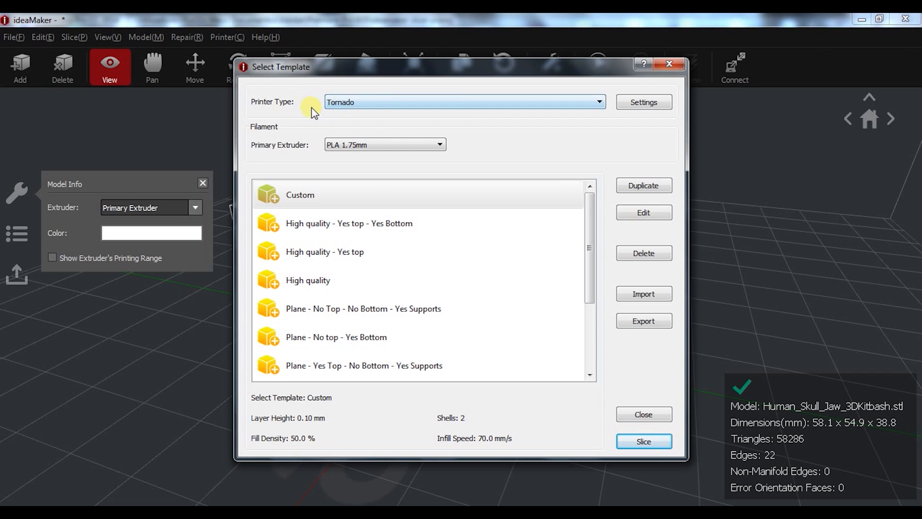
{"action": "mouse_move", "coordinate": [368, 140]}
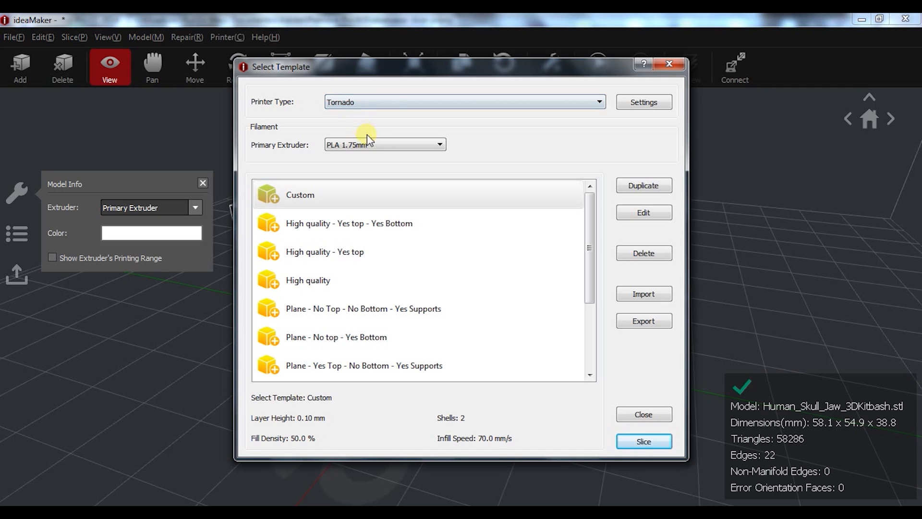
Step: Bring up the Select Template dialog for the Tornado printer with PLA 1.75mm
{"action": "left_click", "coordinate": [394, 195]}
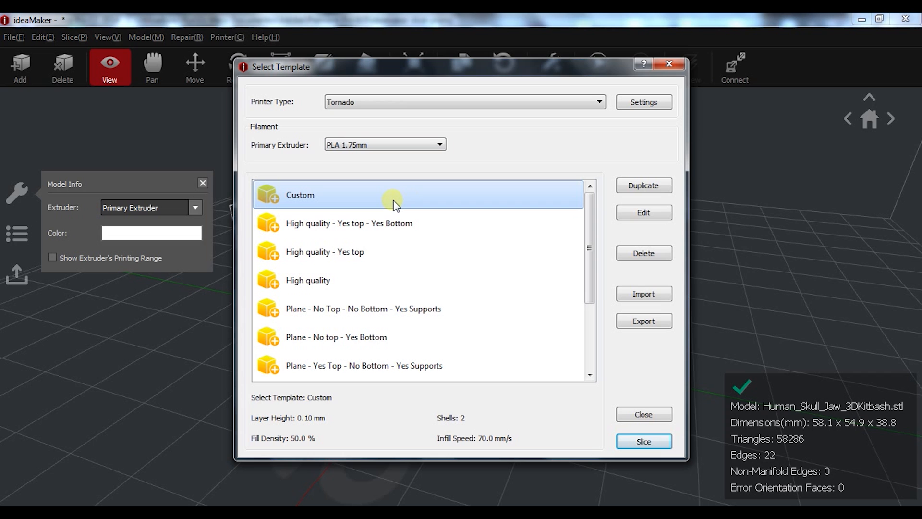
{"action": "mouse_move", "coordinate": [609, 214]}
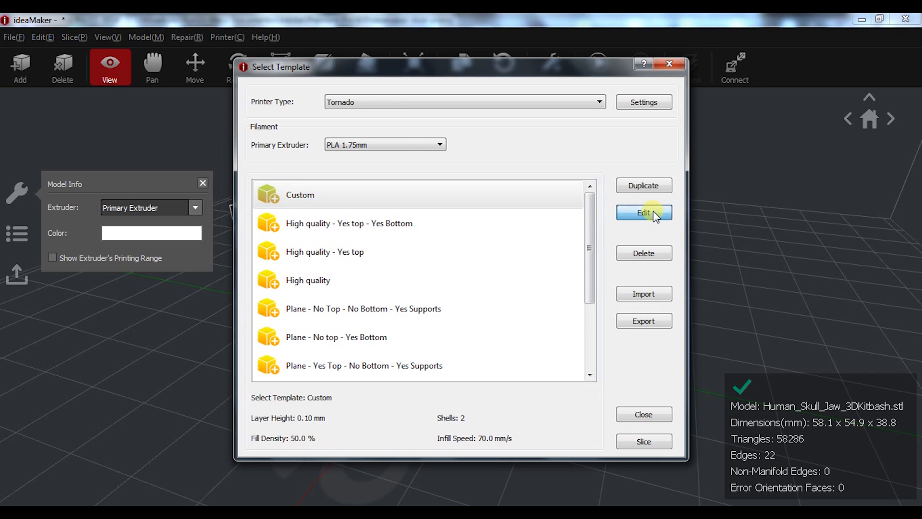
Step: Edit the Custom template, showing 50% fill density and 2 shells
{"action": "left_click", "coordinate": [644, 212]}
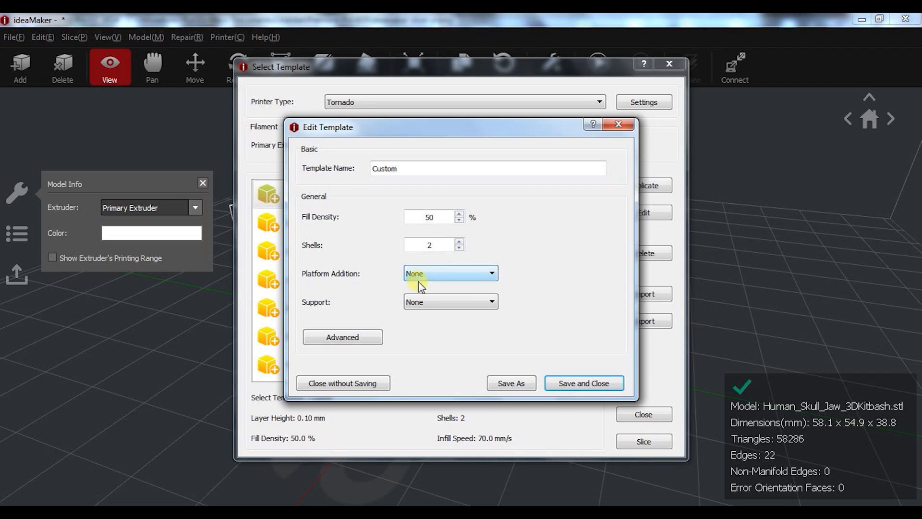
{"action": "mouse_move", "coordinate": [460, 329]}
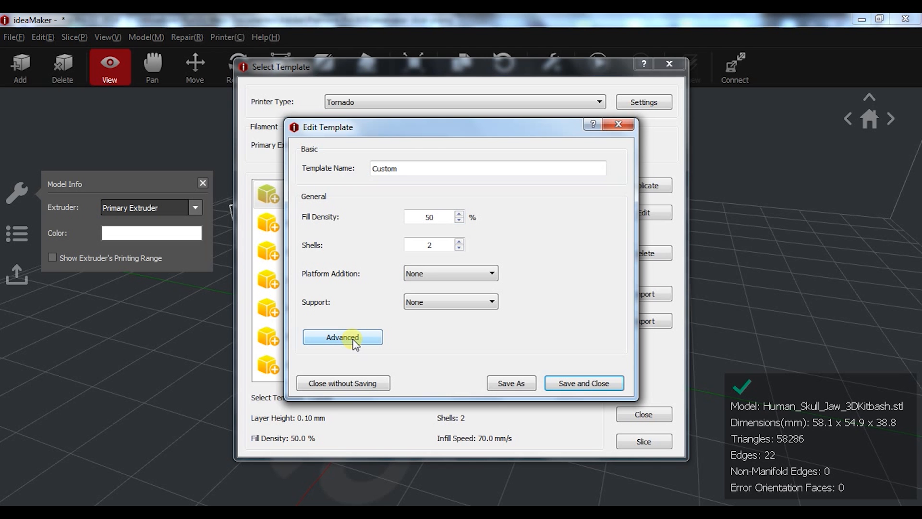
Step: Review the advanced Layer, Infill, Support and Raft settings
{"action": "left_click", "coordinate": [342, 337]}
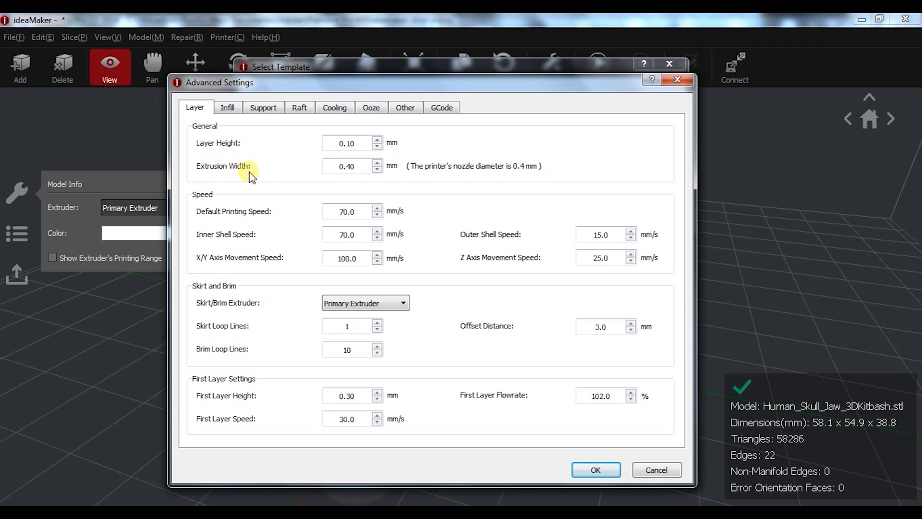
{"action": "mouse_move", "coordinate": [423, 215]}
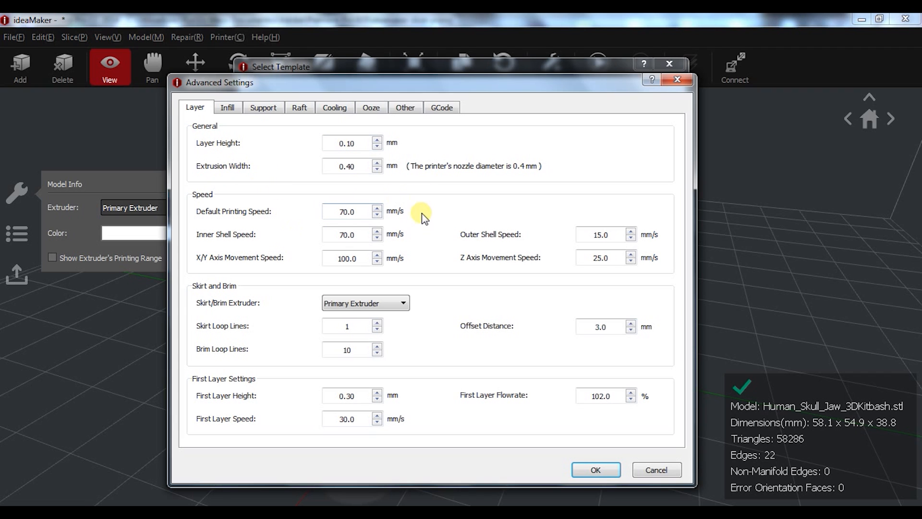
{"action": "mouse_move", "coordinate": [446, 365]}
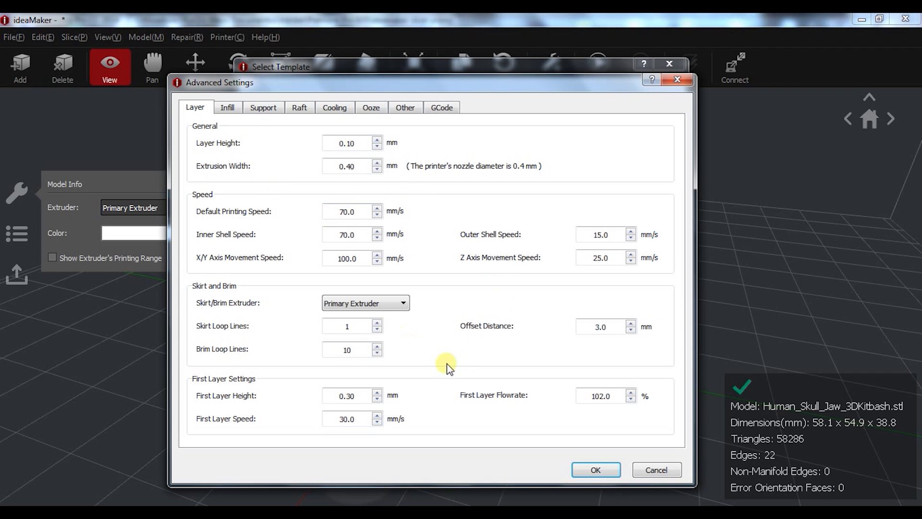
{"action": "left_click", "coordinate": [227, 107]}
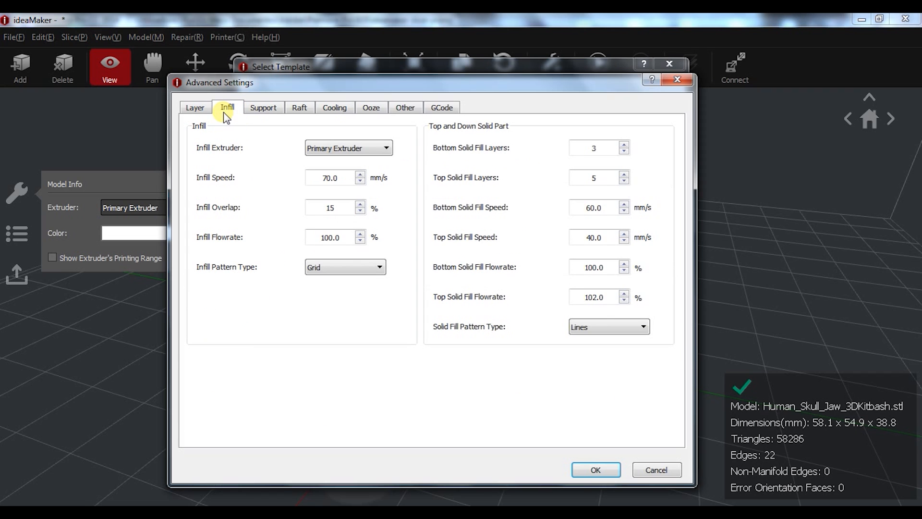
{"action": "mouse_move", "coordinate": [271, 334]}
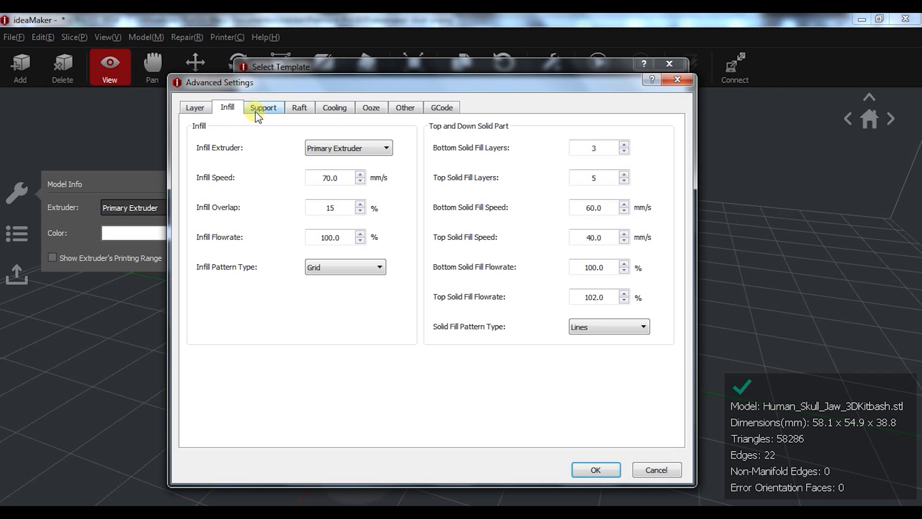
{"action": "left_click", "coordinate": [263, 108]}
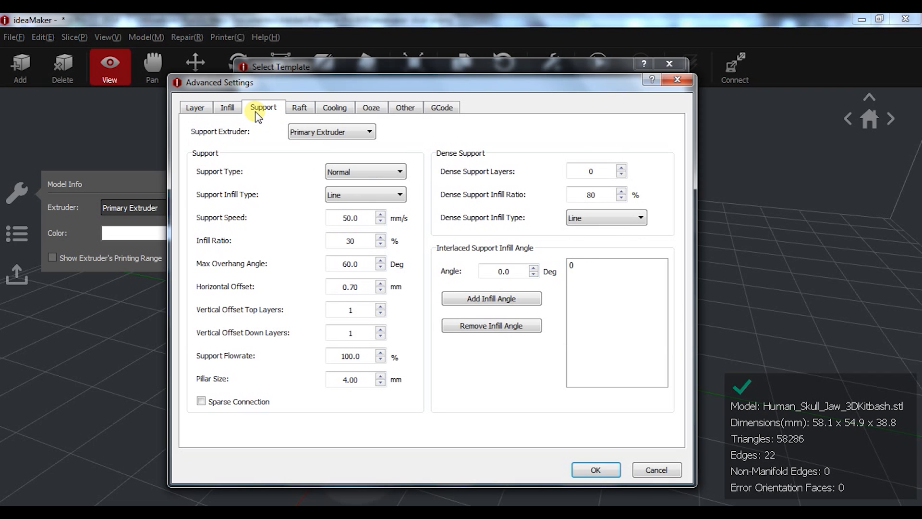
{"action": "mouse_move", "coordinate": [268, 114]}
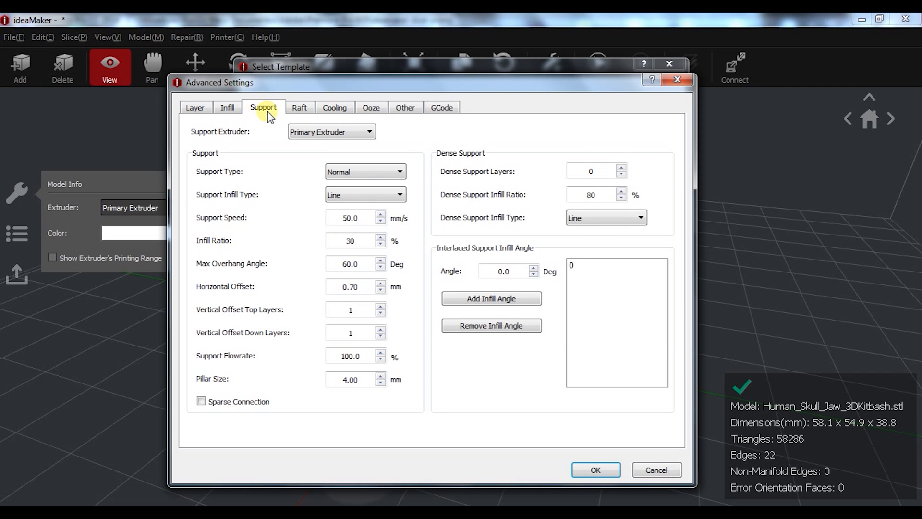
{"action": "mouse_move", "coordinate": [300, 108]}
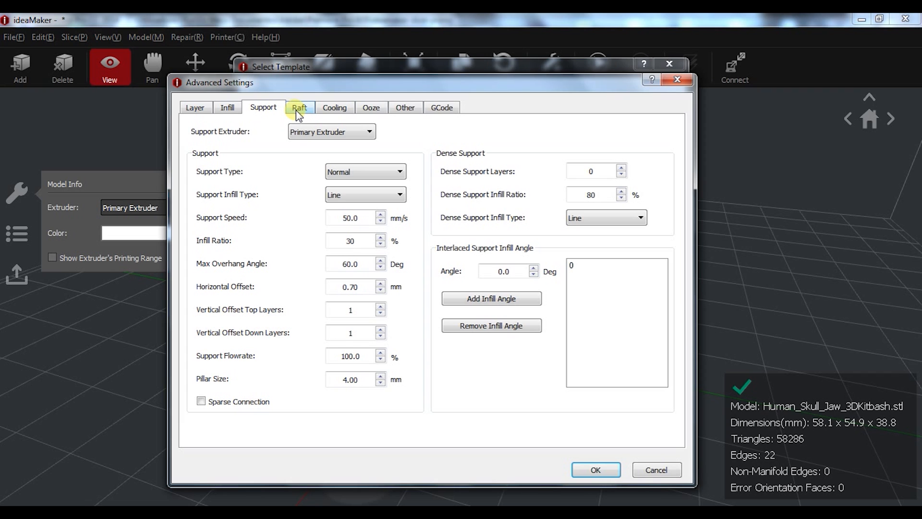
{"action": "left_click", "coordinate": [300, 106]}
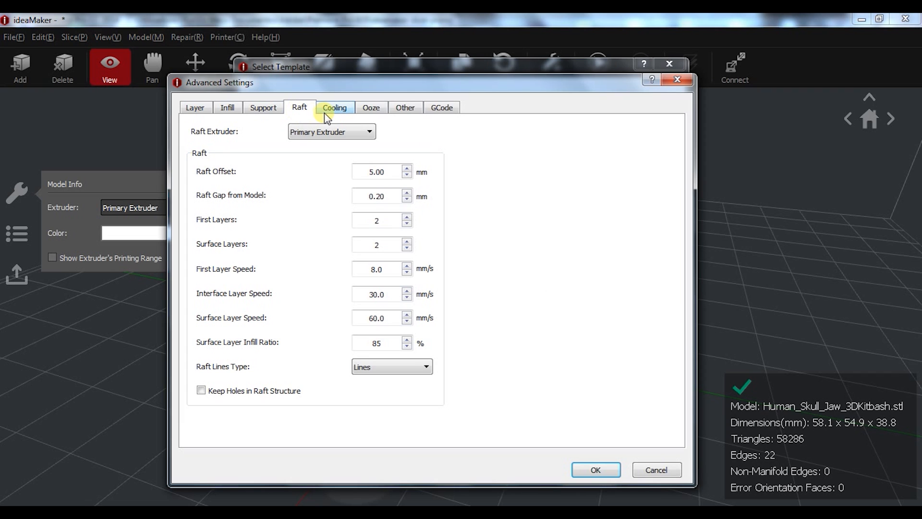
Step: Review the Cooling, Ooze, Other and GCode settings
{"action": "left_click", "coordinate": [335, 107]}
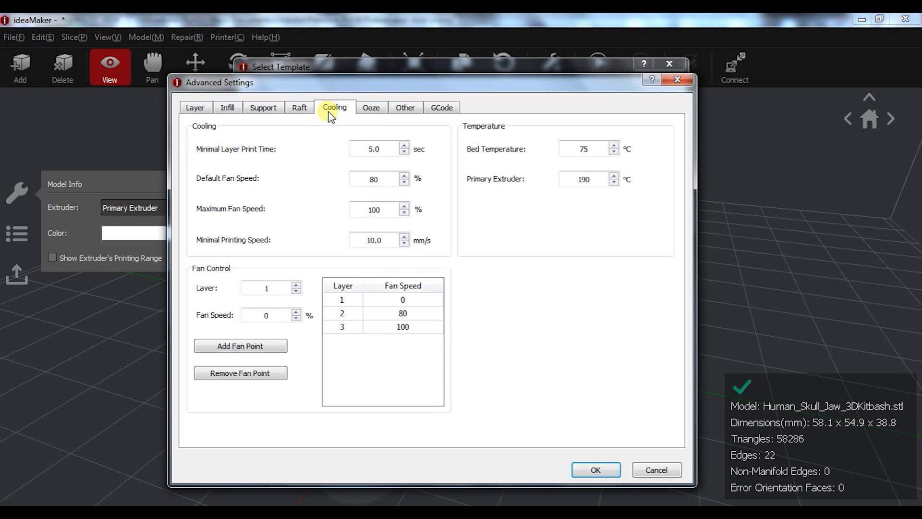
{"action": "mouse_move", "coordinate": [200, 272]}
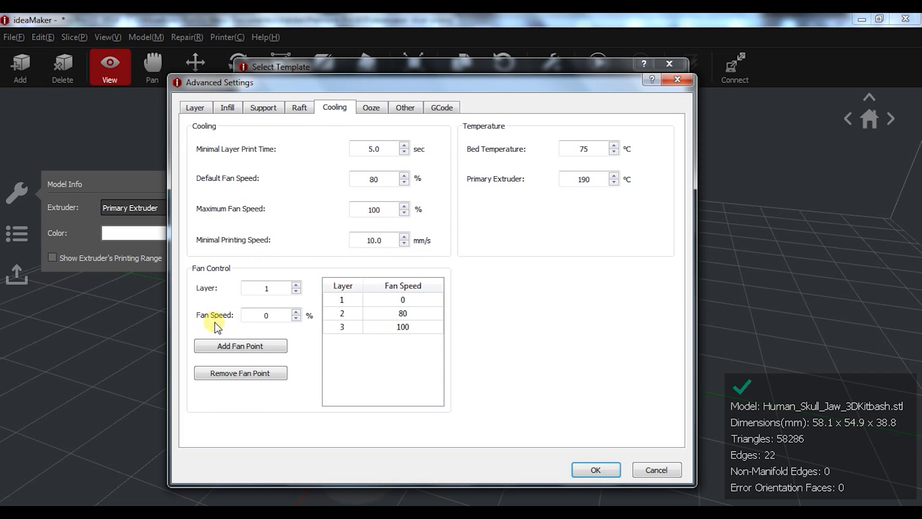
{"action": "mouse_move", "coordinate": [327, 379]}
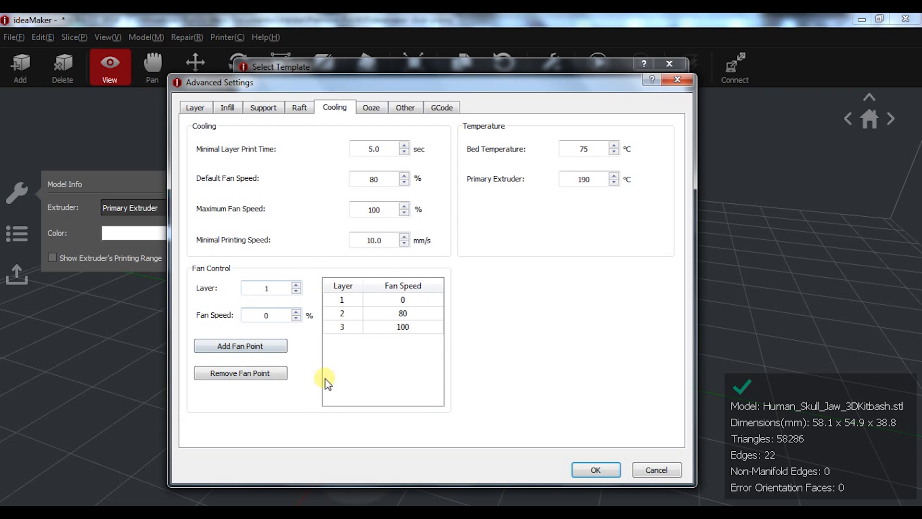
{"action": "mouse_move", "coordinate": [475, 327]}
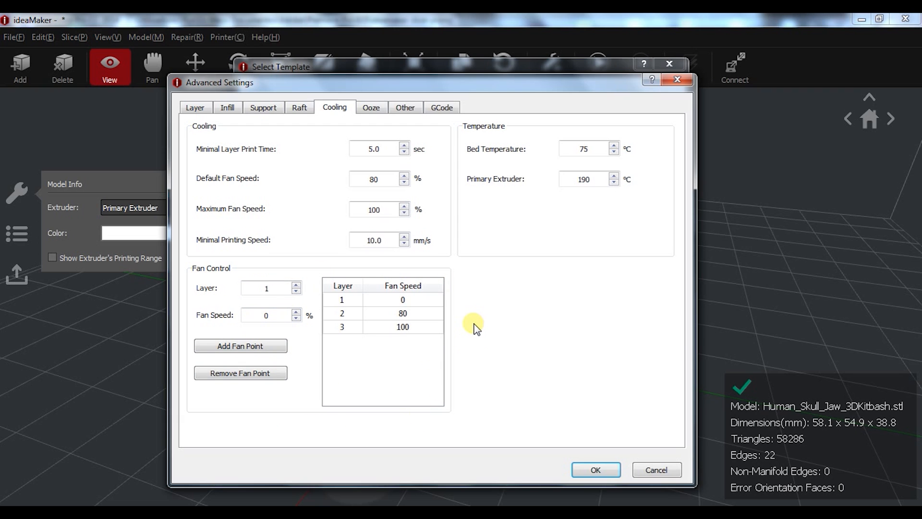
{"action": "mouse_move", "coordinate": [371, 118]}
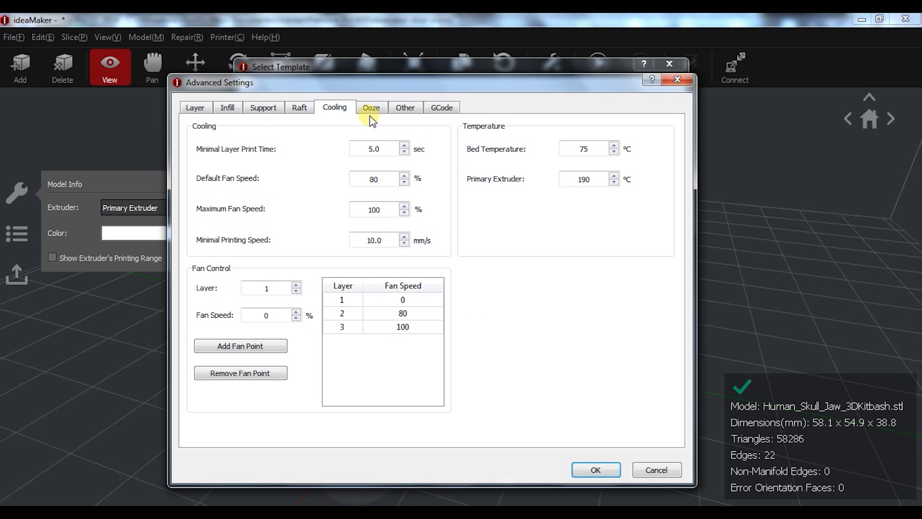
{"action": "left_click", "coordinate": [371, 107]}
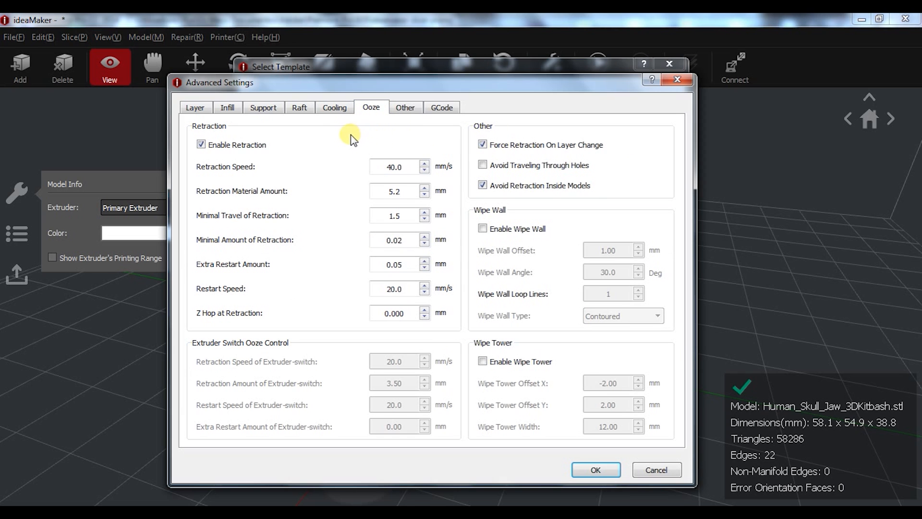
{"action": "mouse_move", "coordinate": [221, 289]}
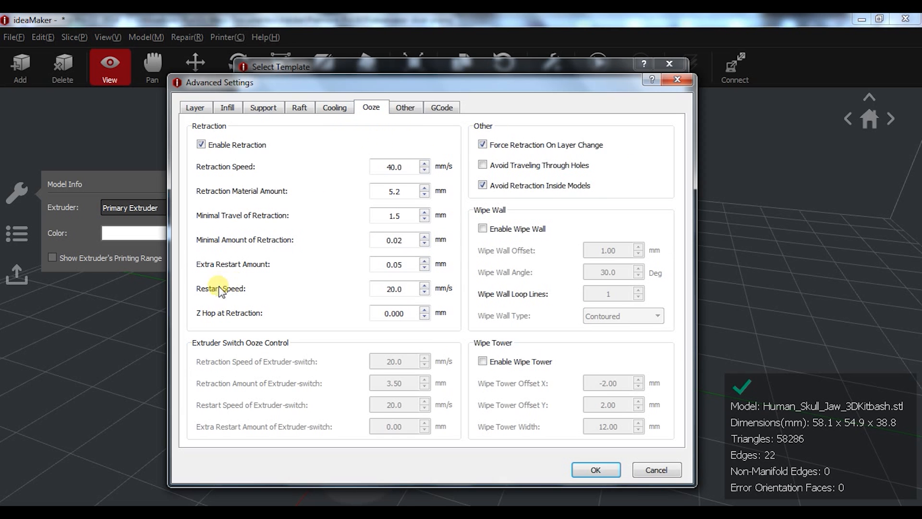
{"action": "mouse_move", "coordinate": [318, 268]}
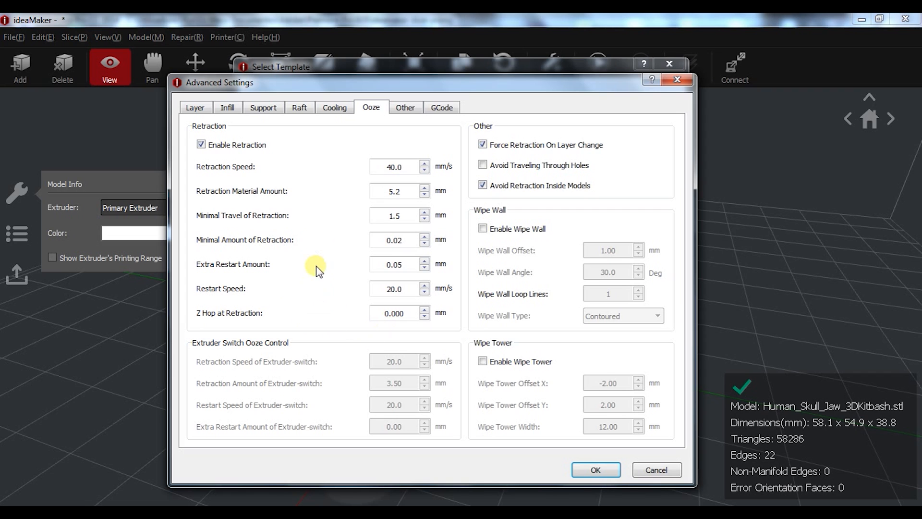
{"action": "left_click", "coordinate": [405, 108]}
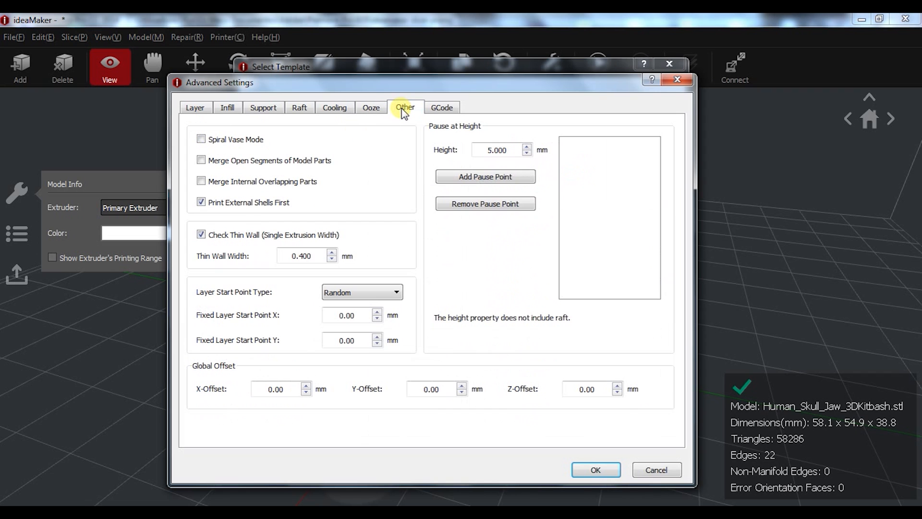
{"action": "mouse_move", "coordinate": [348, 181]}
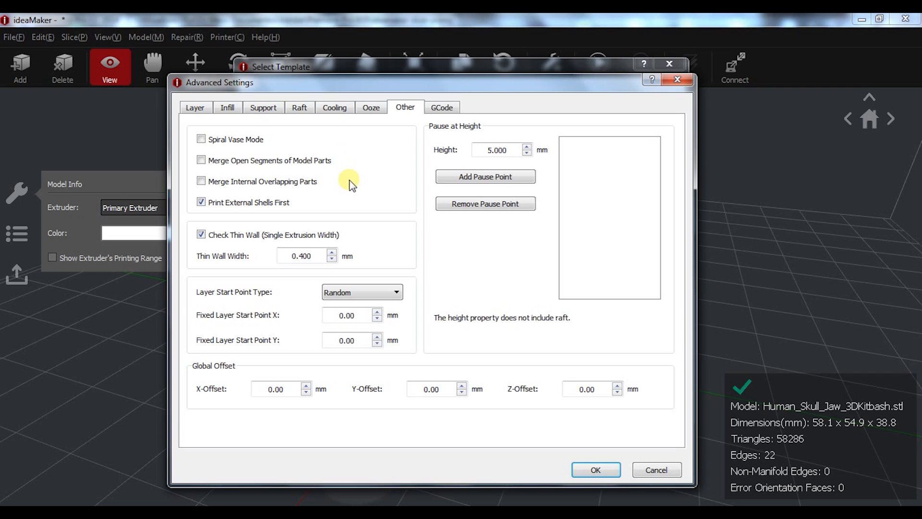
{"action": "mouse_move", "coordinate": [264, 145]}
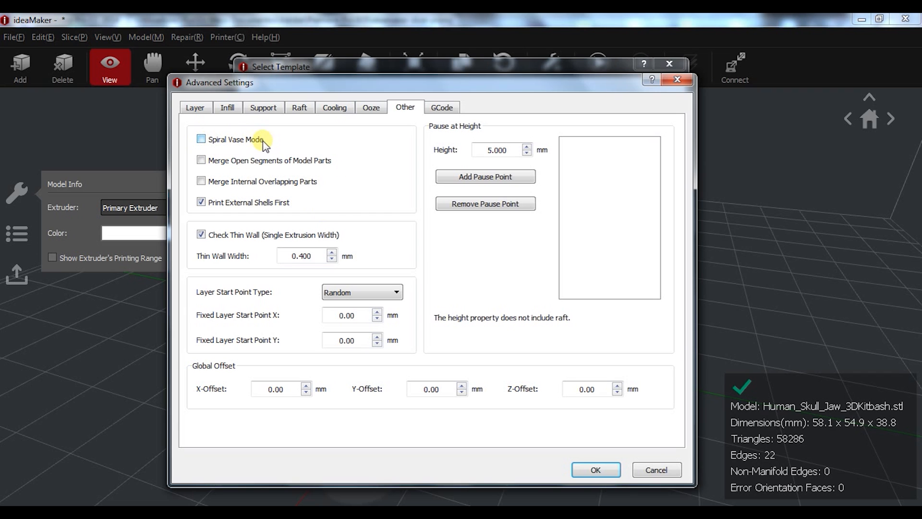
{"action": "mouse_move", "coordinate": [351, 181]}
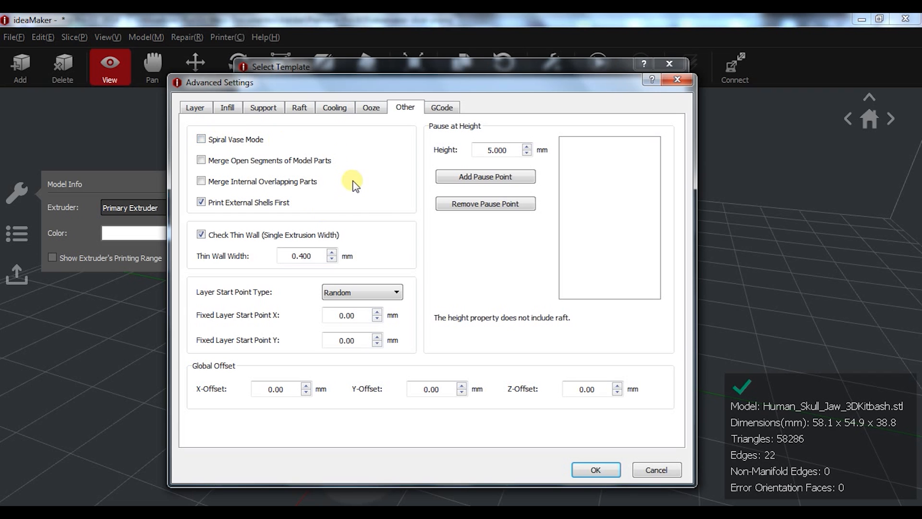
{"action": "mouse_move", "coordinate": [185, 261]}
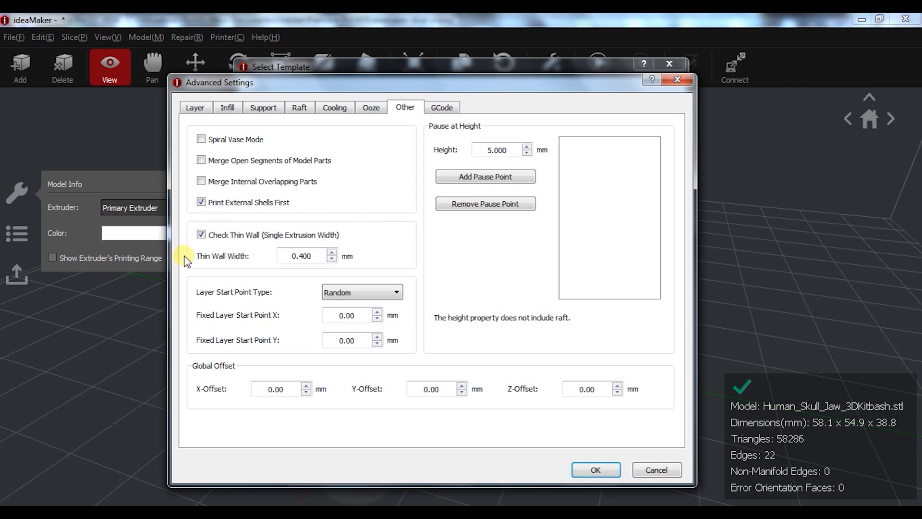
{"action": "mouse_move", "coordinate": [190, 240]}
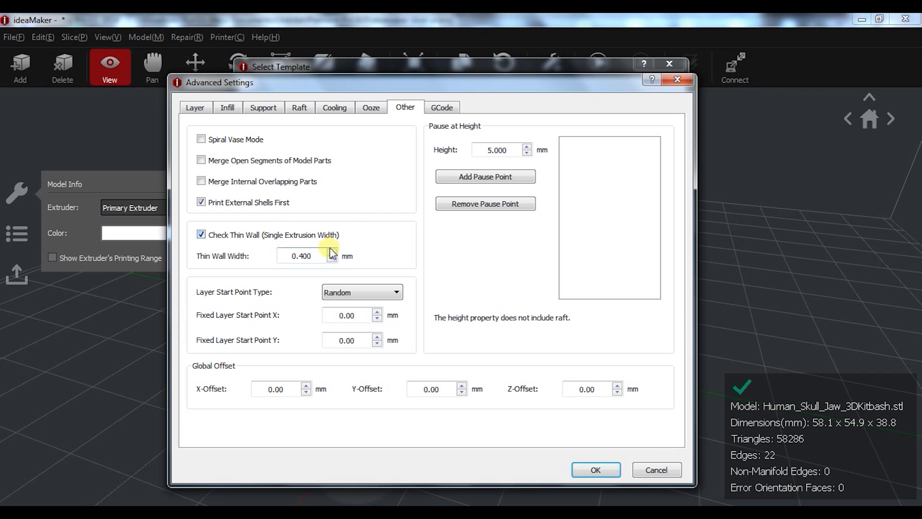
{"action": "mouse_move", "coordinate": [510, 108]}
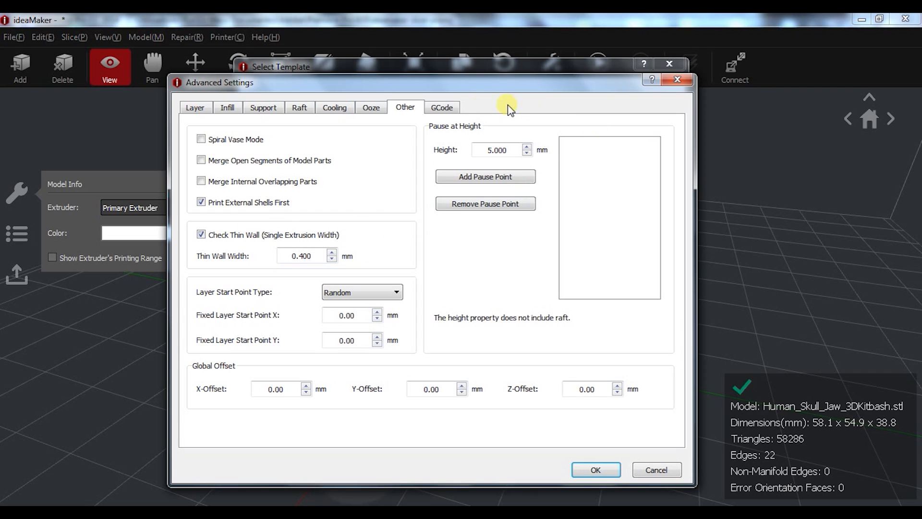
{"action": "mouse_move", "coordinate": [563, 143]}
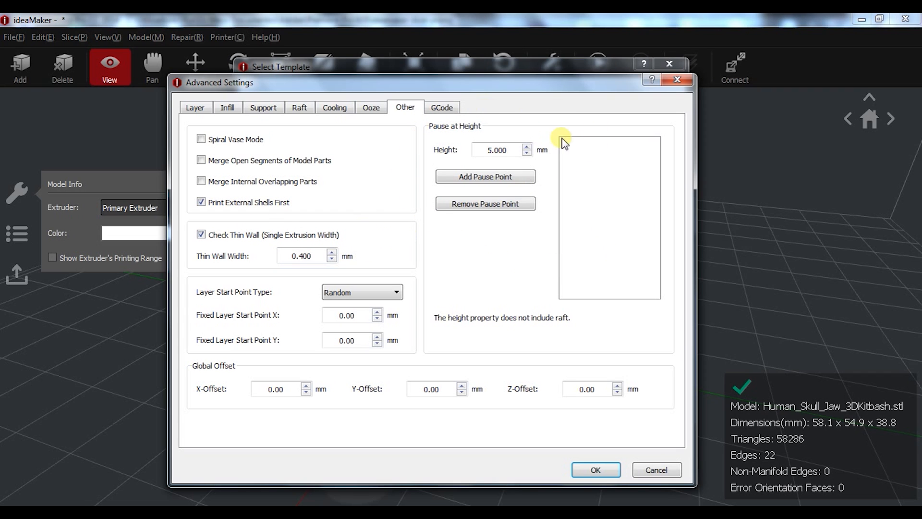
{"action": "mouse_move", "coordinate": [470, 239]}
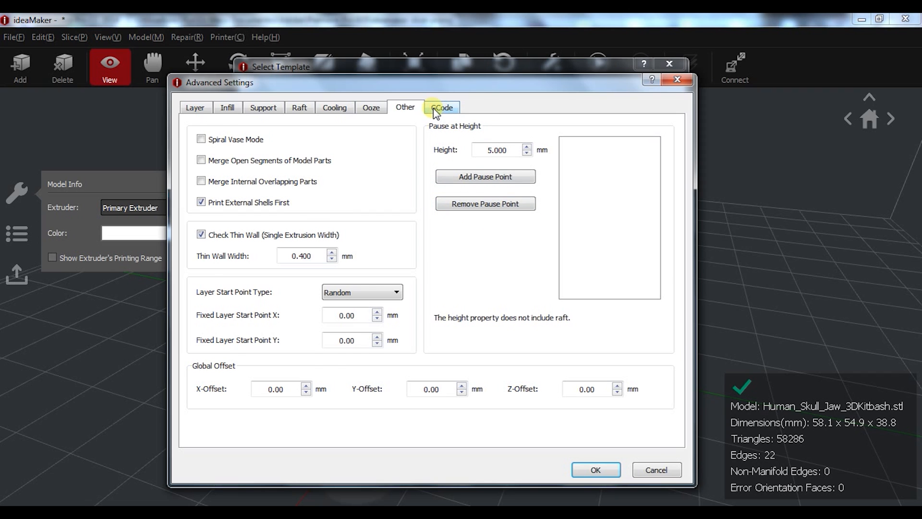
{"action": "left_click", "coordinate": [441, 107]}
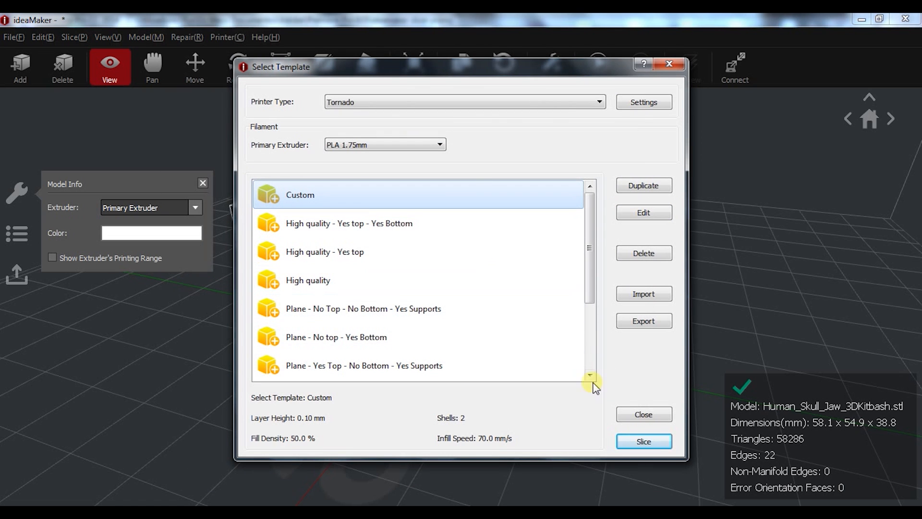
Step: Slice the jaw with the Custom template (3 h 1 min, 13.4 g, $0.27) and enter the 3D slice preview
{"action": "left_click", "coordinate": [643, 441]}
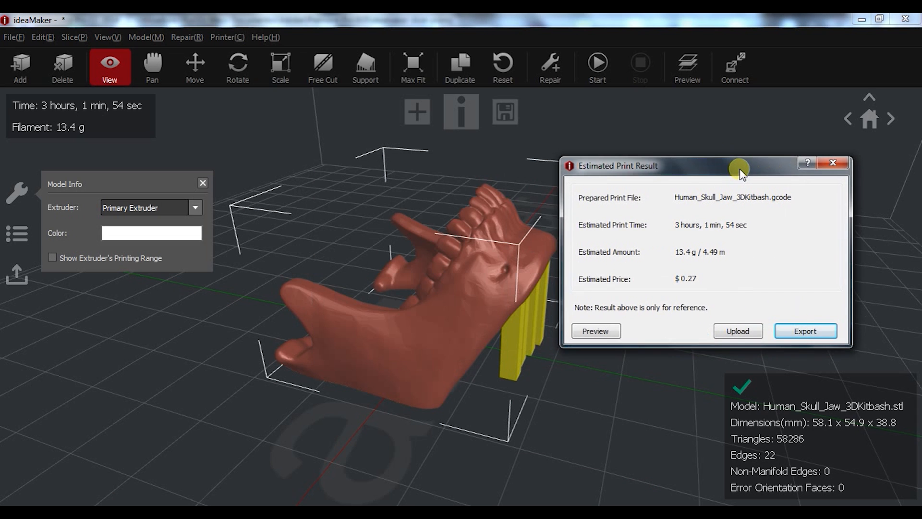
{"action": "mouse_move", "coordinate": [719, 235]}
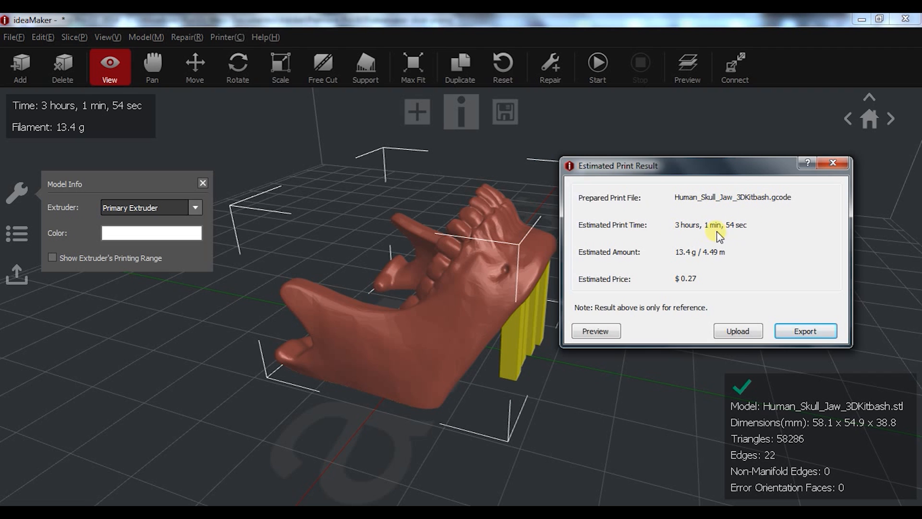
{"action": "mouse_move", "coordinate": [694, 294]}
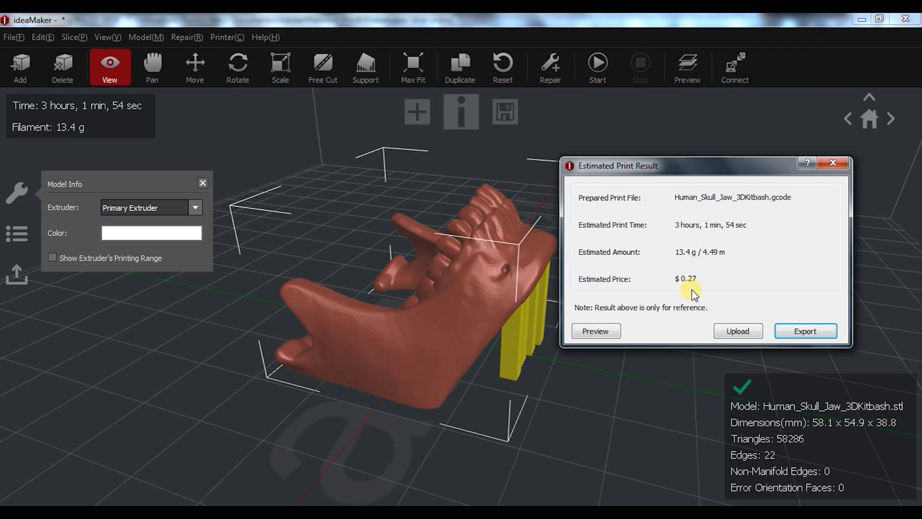
{"action": "mouse_move", "coordinate": [595, 330]}
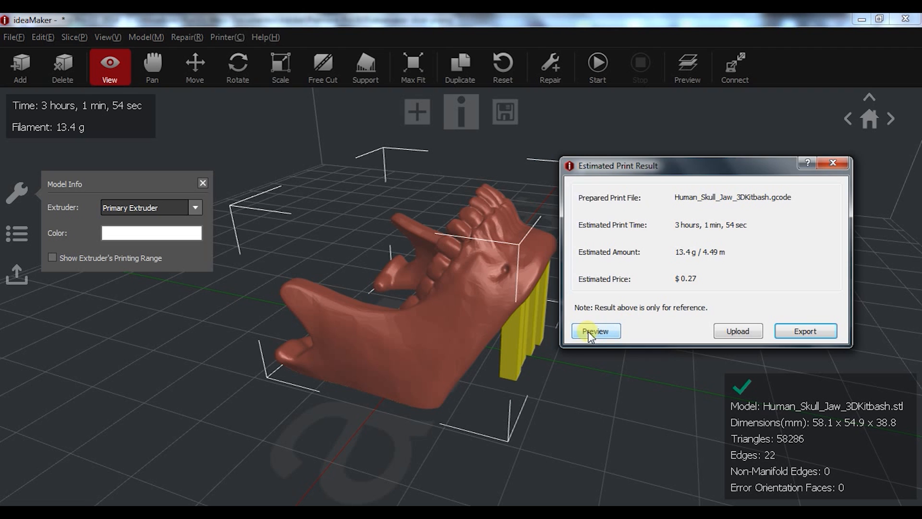
{"action": "mouse_move", "coordinate": [640, 344]}
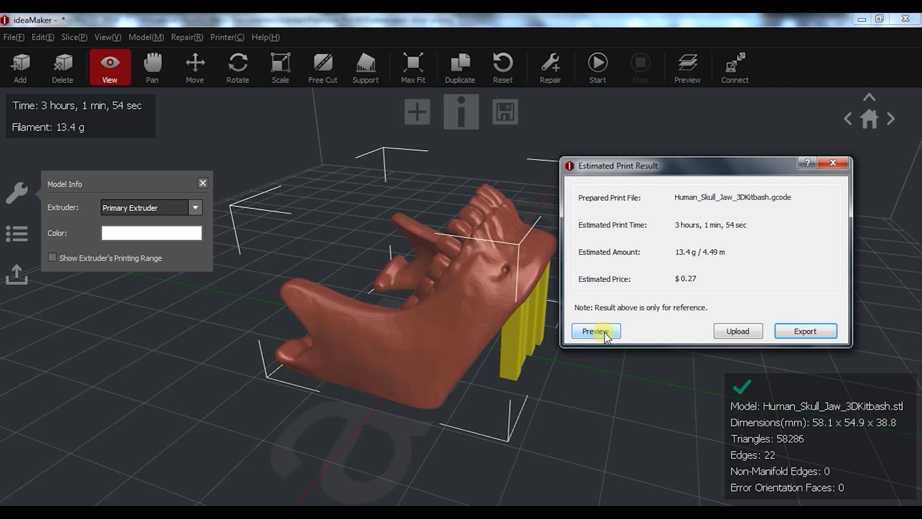
{"action": "left_click", "coordinate": [596, 330]}
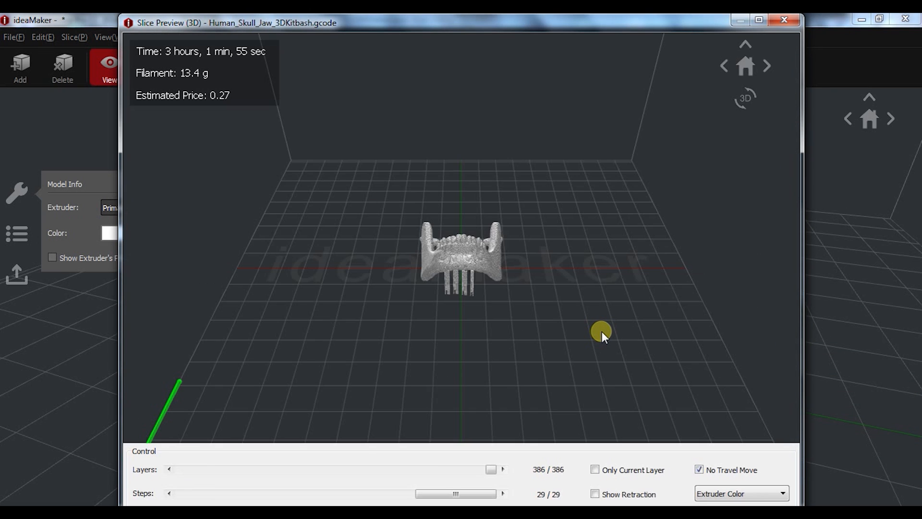
Step: Zoom in on the sliced jaw, isolate a single layer, then show all layers up to 357 of 386
{"action": "scroll", "scroll_direction": "up", "scroll_amount": 3}
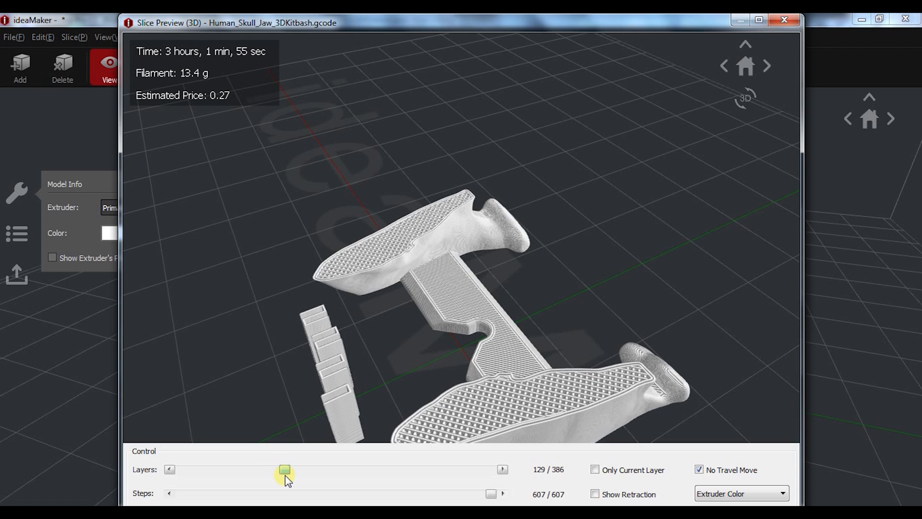
{"action": "left_click", "coordinate": [595, 470]}
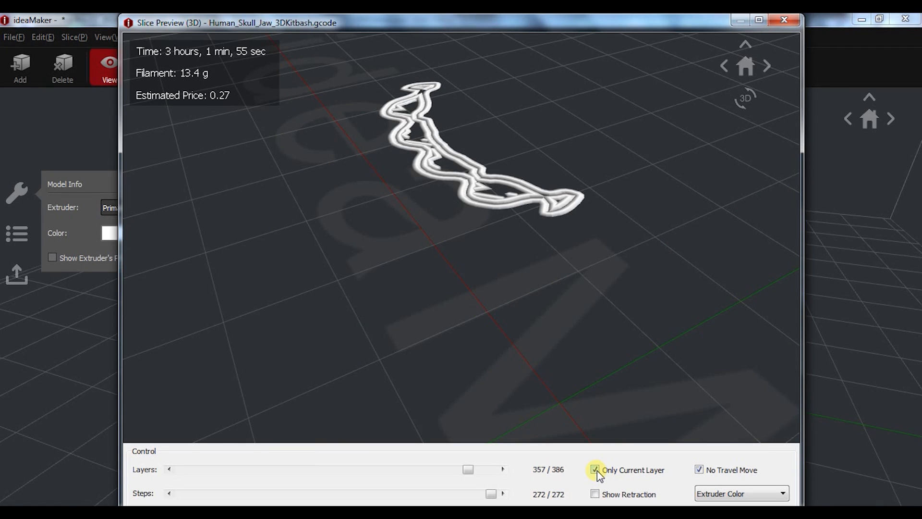
{"action": "left_click", "coordinate": [595, 470]}
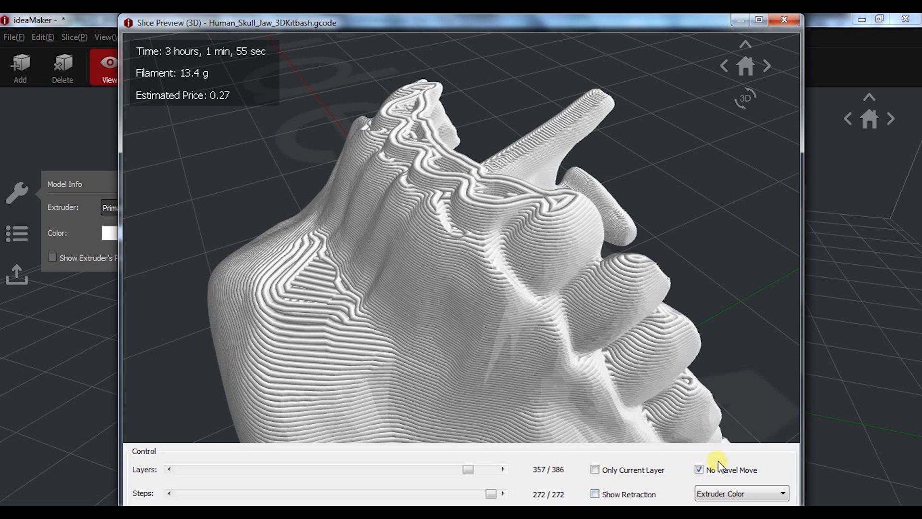
{"action": "mouse_move", "coordinate": [682, 497]}
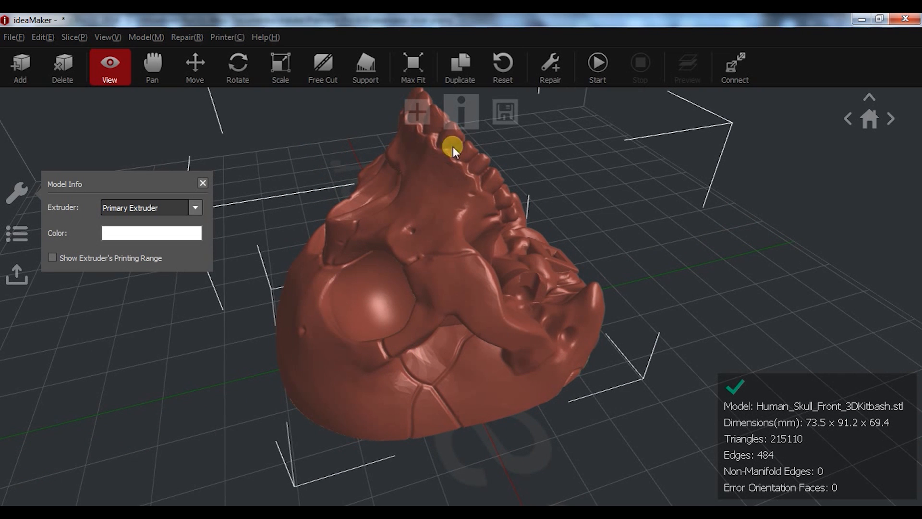
{"action": "left_click", "coordinate": [597, 63]}
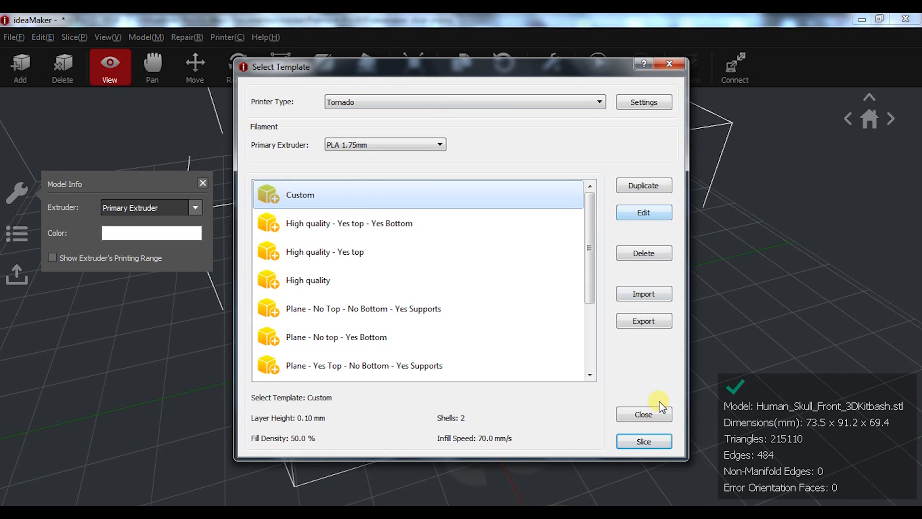
{"action": "left_click", "coordinate": [643, 414]}
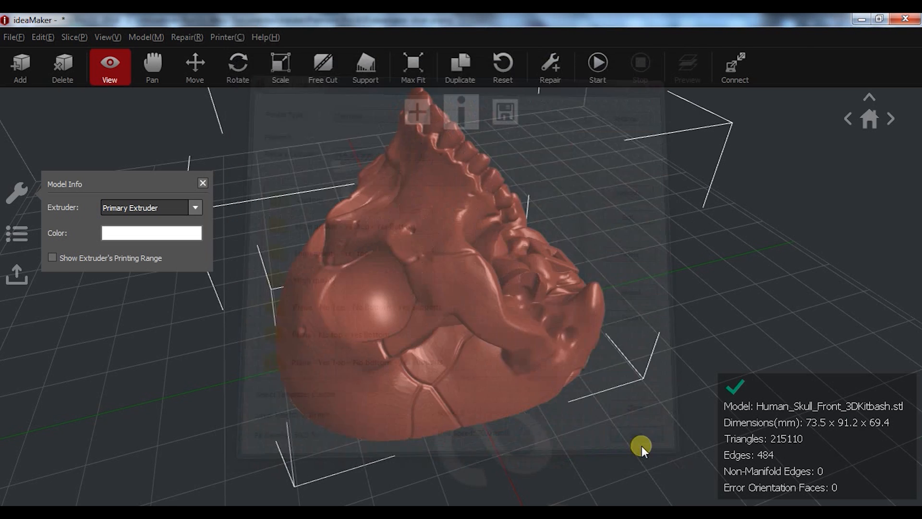
{"action": "left_click", "coordinate": [597, 66]}
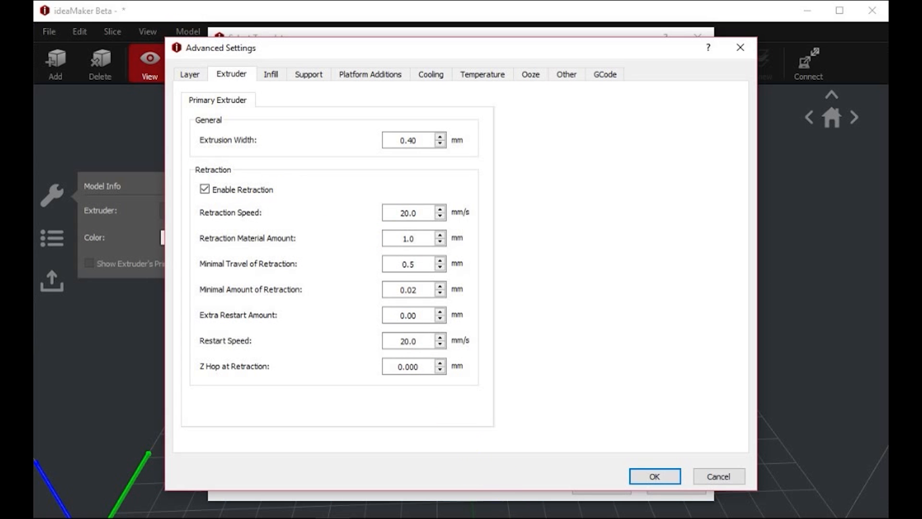
Step: Review the Infill, Support, Platform Additions and Cooling setting groups for the skull front
{"action": "left_click", "coordinate": [270, 74]}
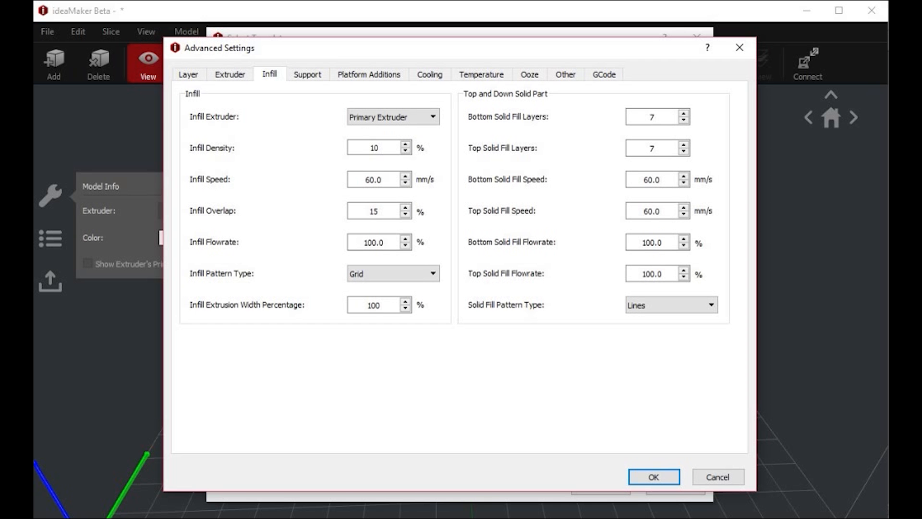
{"action": "left_click", "coordinate": [307, 74]}
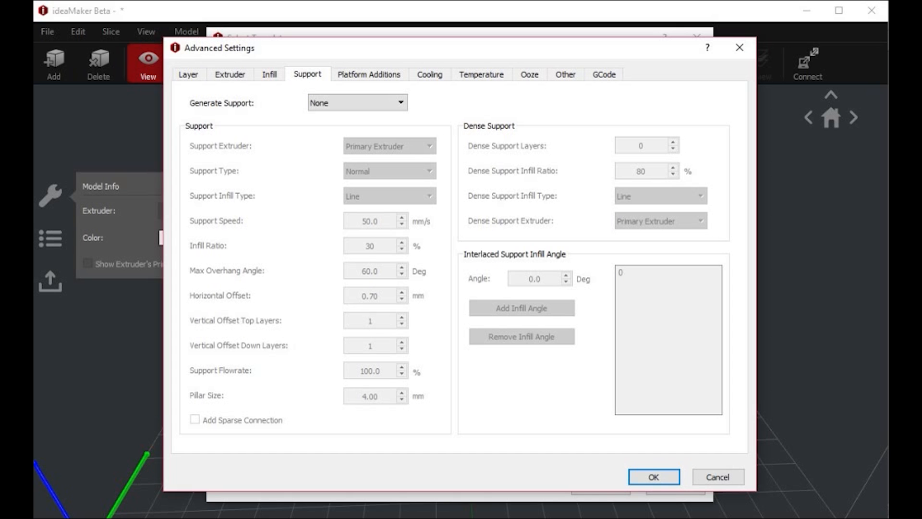
{"action": "left_click", "coordinate": [369, 74]}
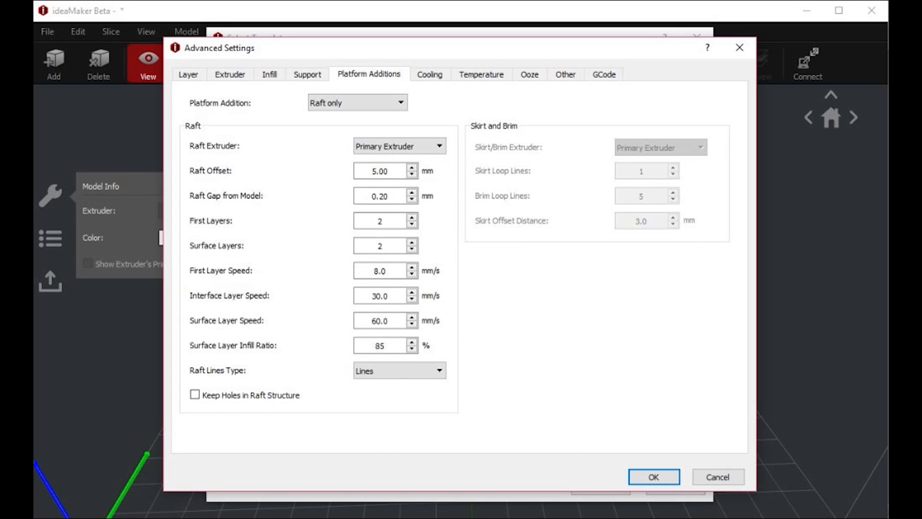
{"action": "left_click", "coordinate": [430, 74]}
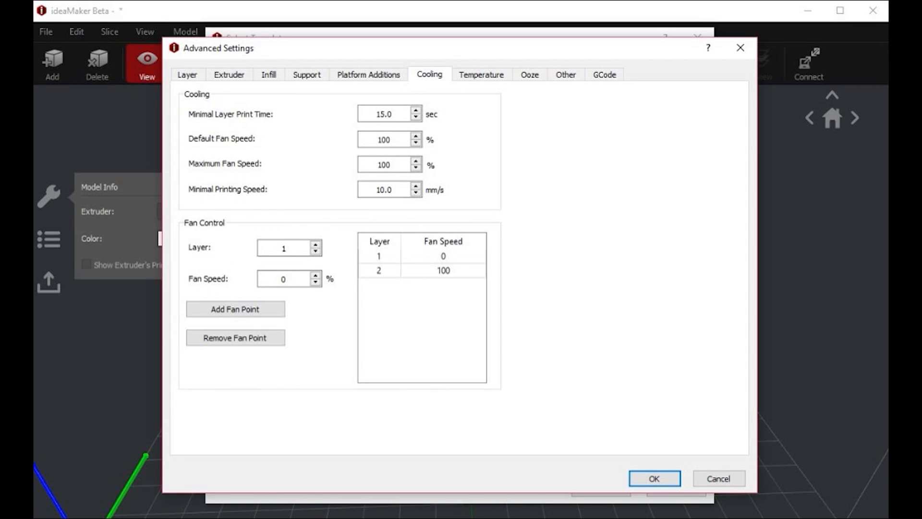
Step: Review the Temperature, Ooze, Other and start G-code setting groups
{"action": "left_click", "coordinate": [480, 74]}
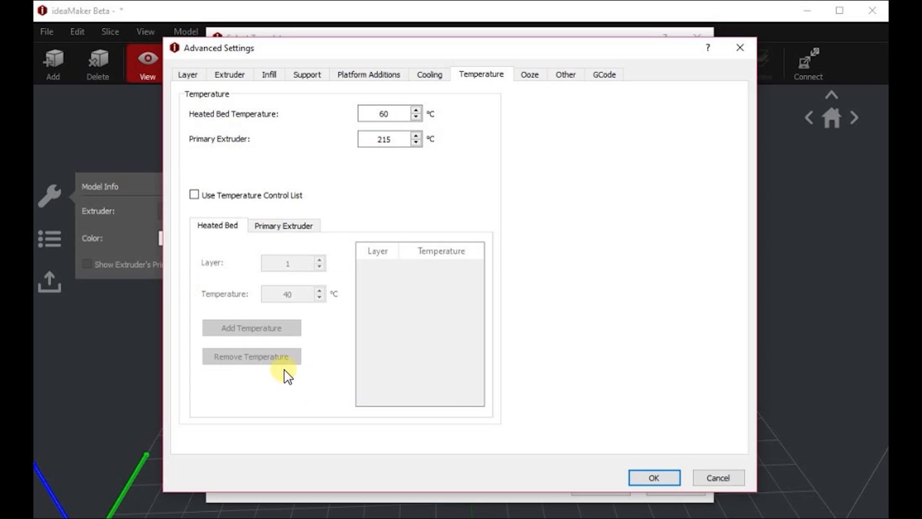
{"action": "mouse_move", "coordinate": [252, 292]}
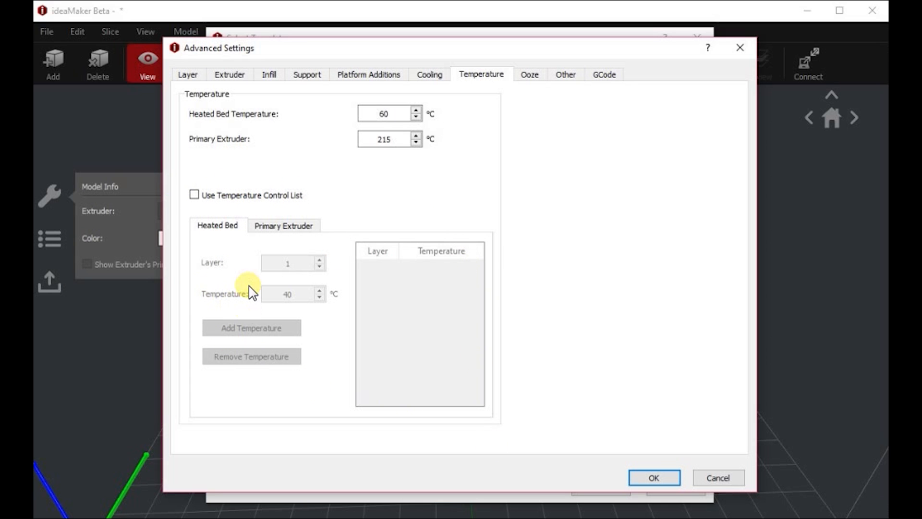
{"action": "mouse_move", "coordinate": [406, 275]}
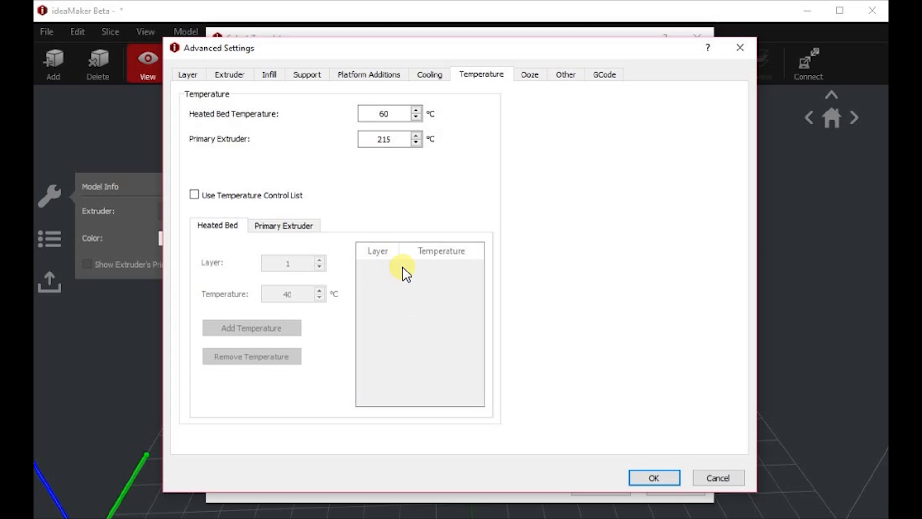
{"action": "mouse_move", "coordinate": [542, 381]}
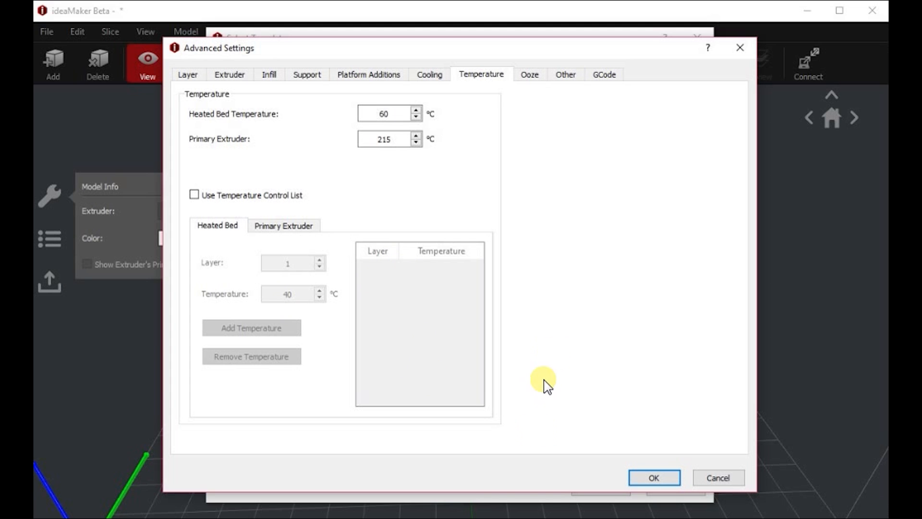
{"action": "left_click", "coordinate": [529, 74]}
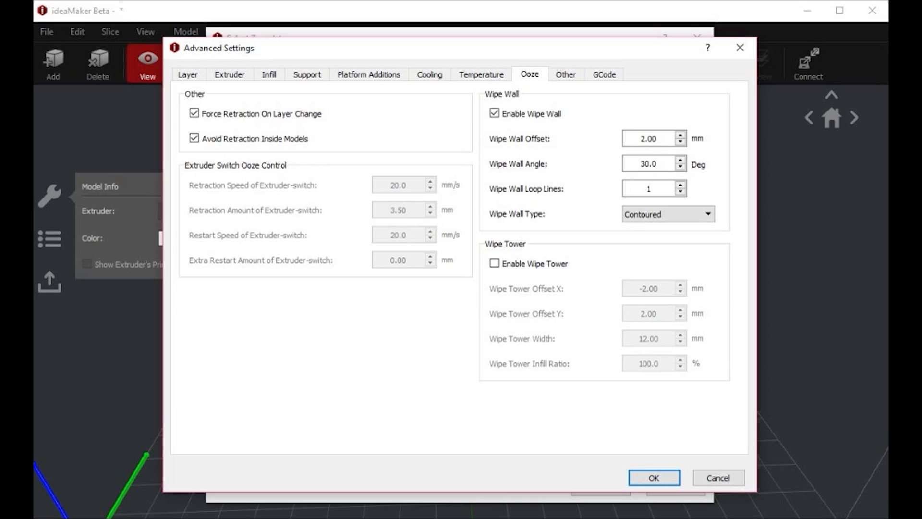
{"action": "left_click", "coordinate": [565, 75]}
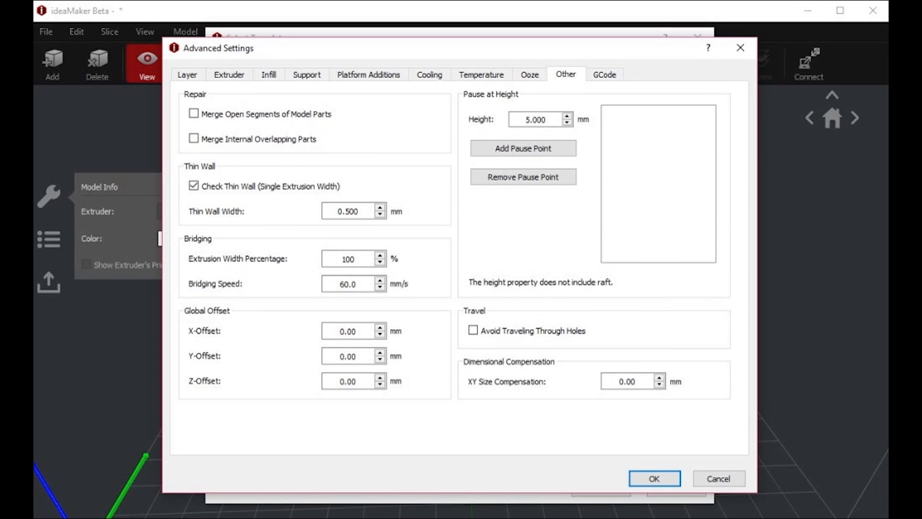
{"action": "left_click", "coordinate": [604, 75]}
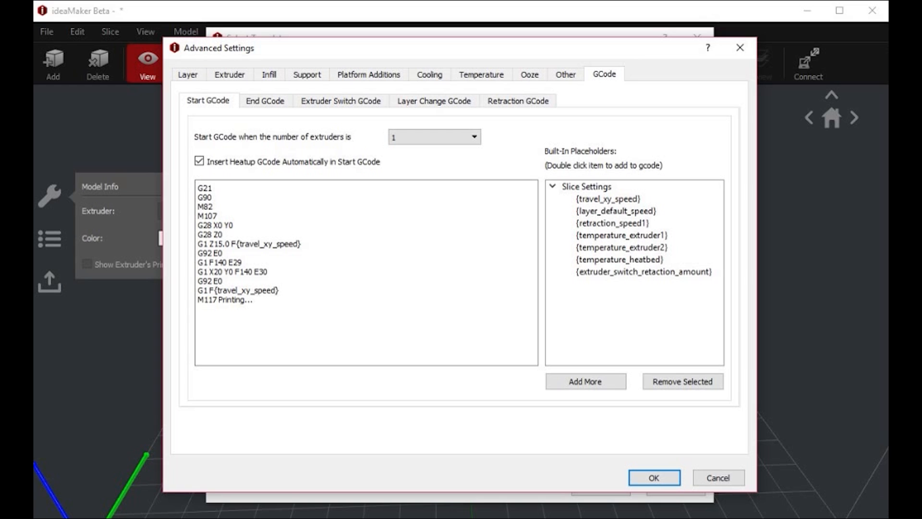